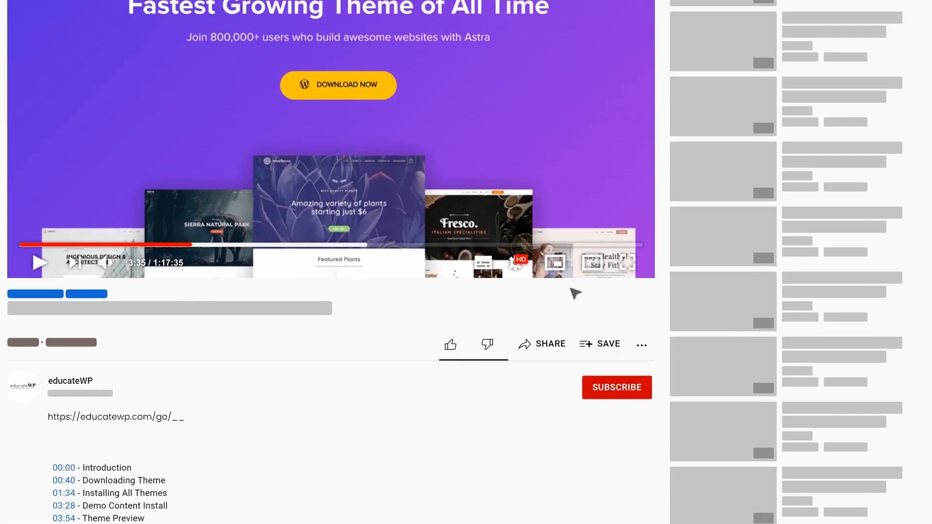
Step: Find the Progress Tracker via 'track' and place it below the Check out more Posts section
scroll("down", 3)
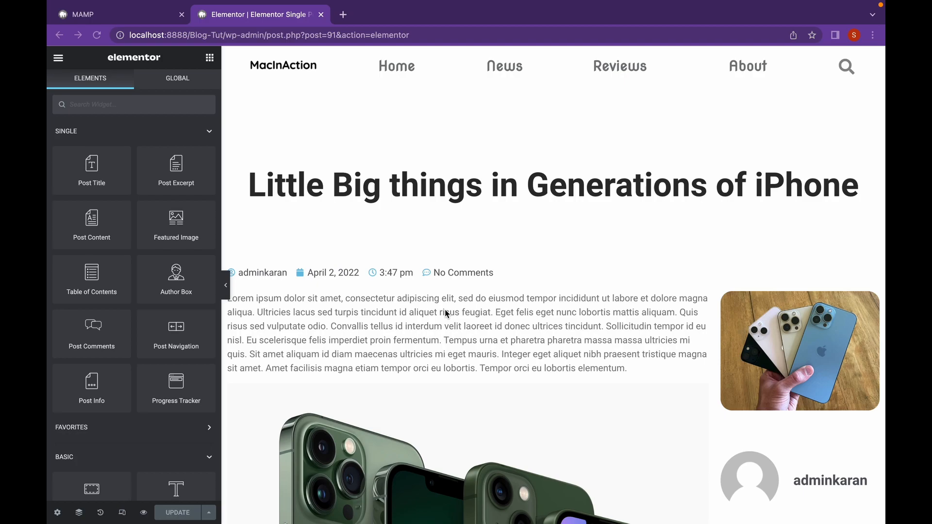
mouse_move(143, 108)
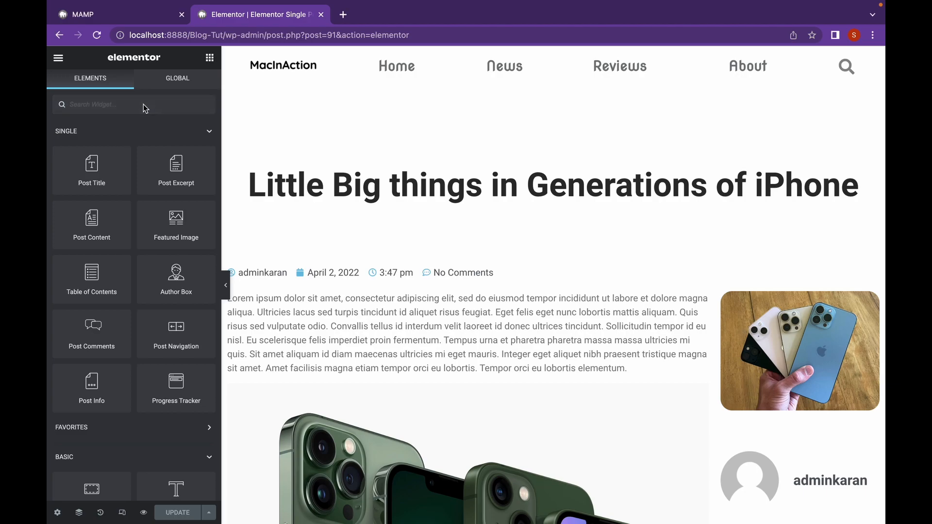
type("track")
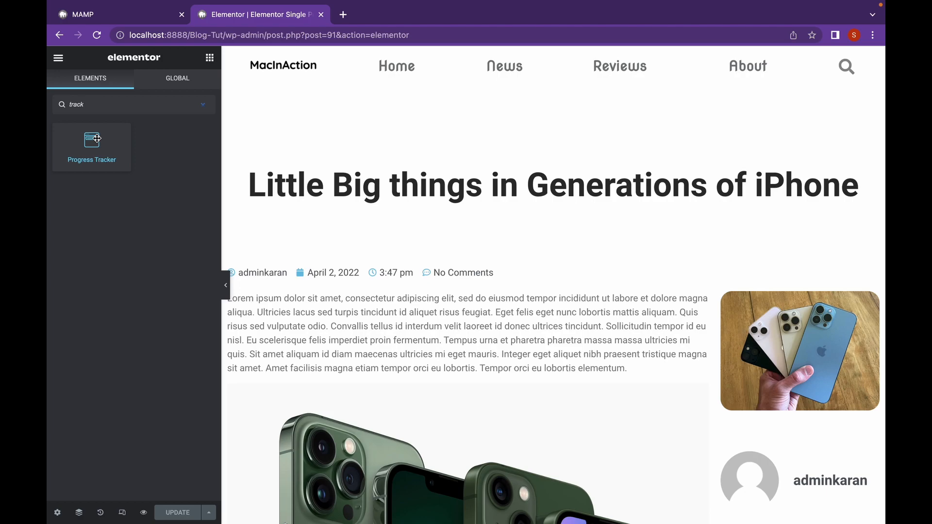
scroll("down", 3)
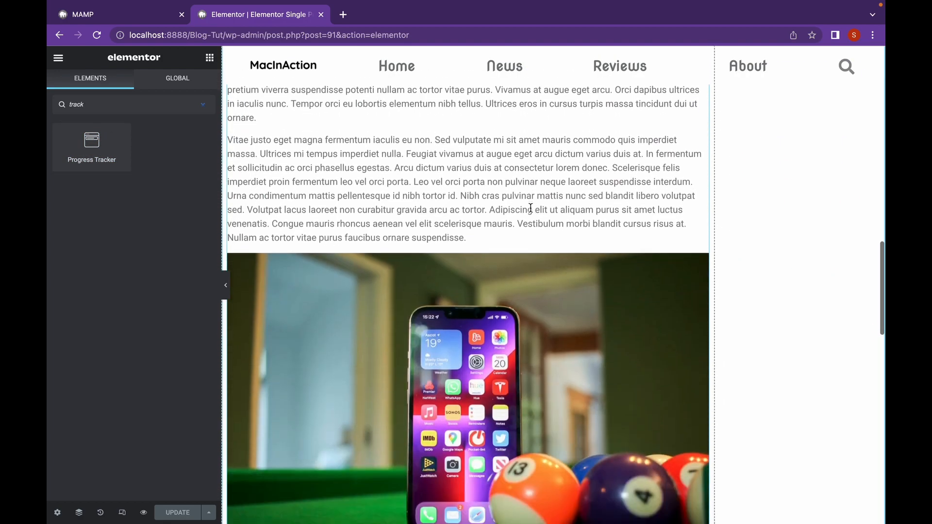
scroll("down", 3)
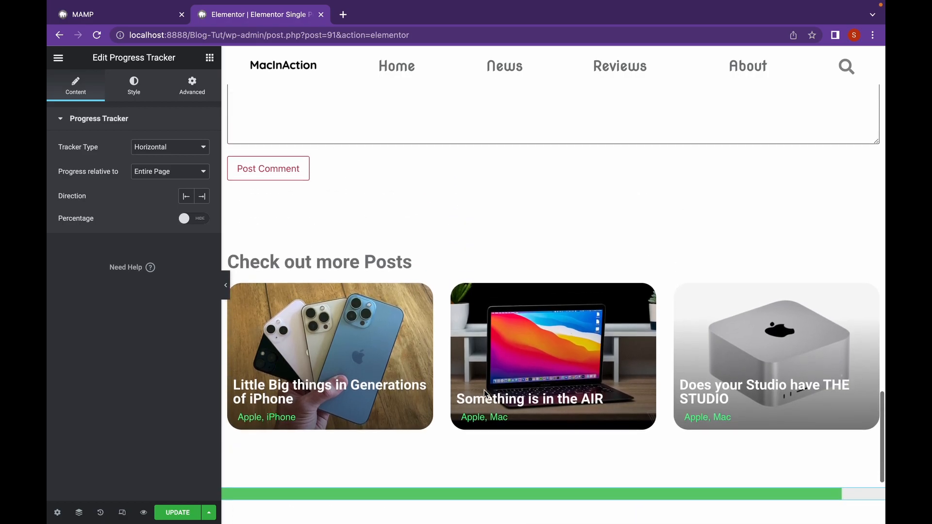
scroll("down", 3)
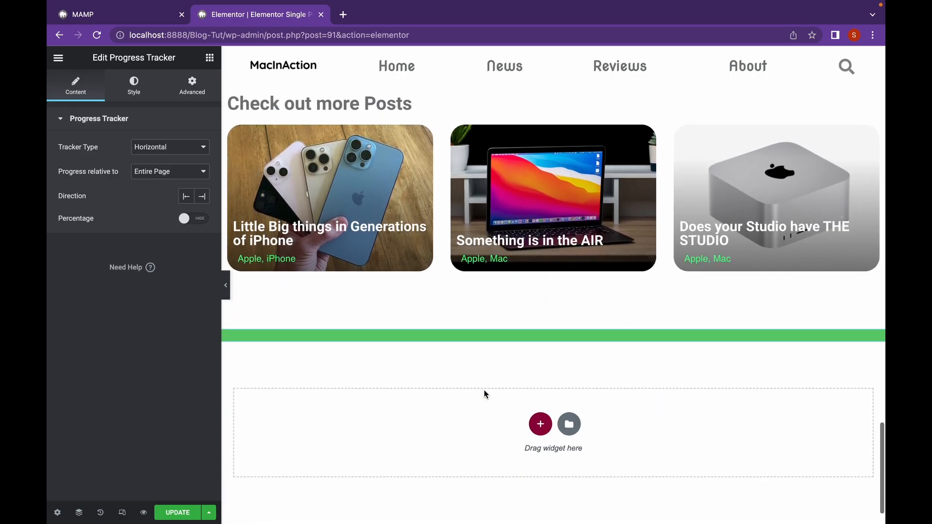
scroll("up", 3)
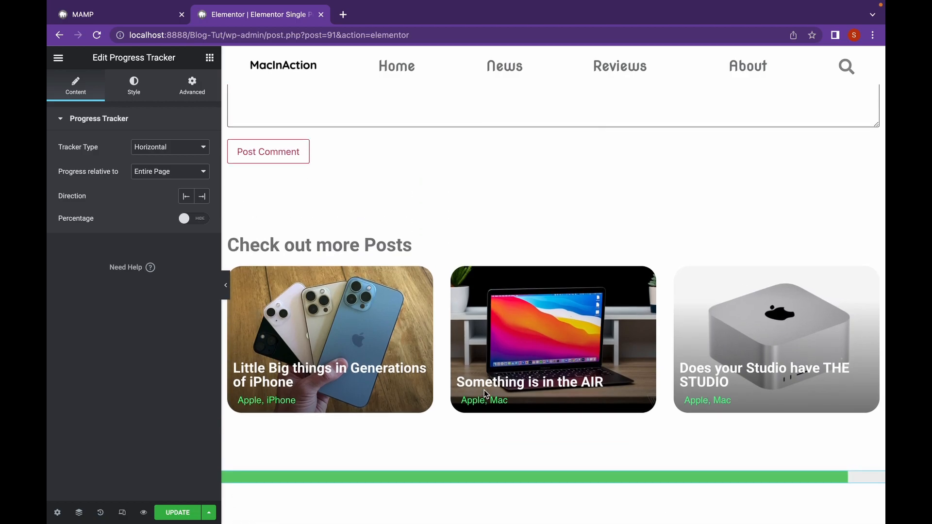
Step: Set the progress bar's container to Sticky Bottom under Motion Effects
left_click(516, 468)
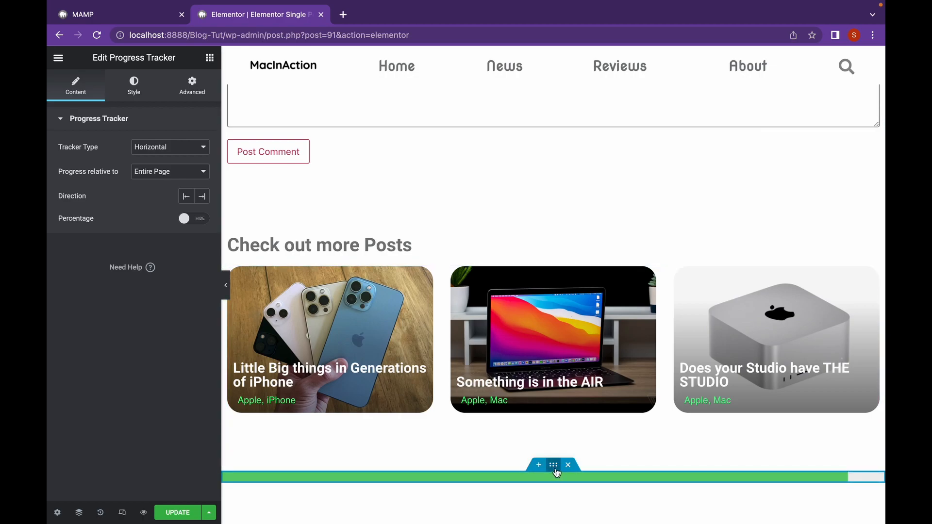
left_click(552, 465)
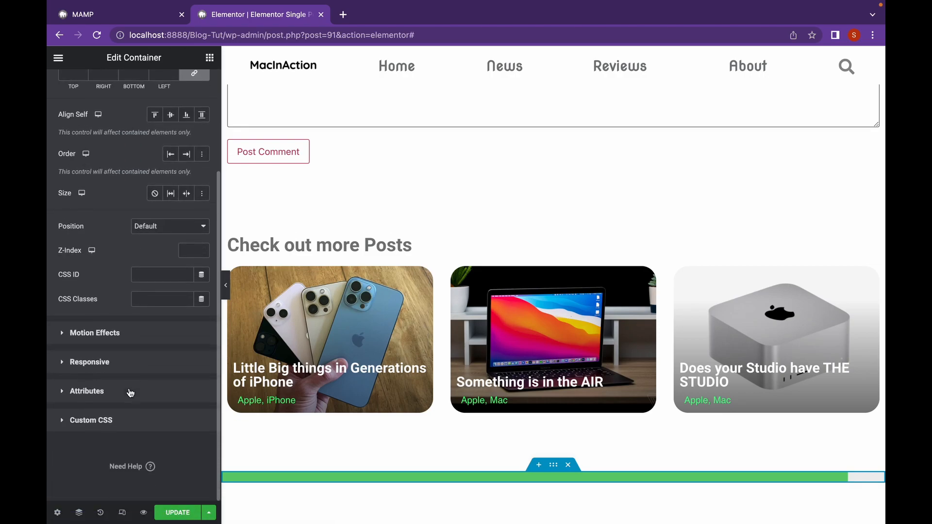
left_click(94, 332)
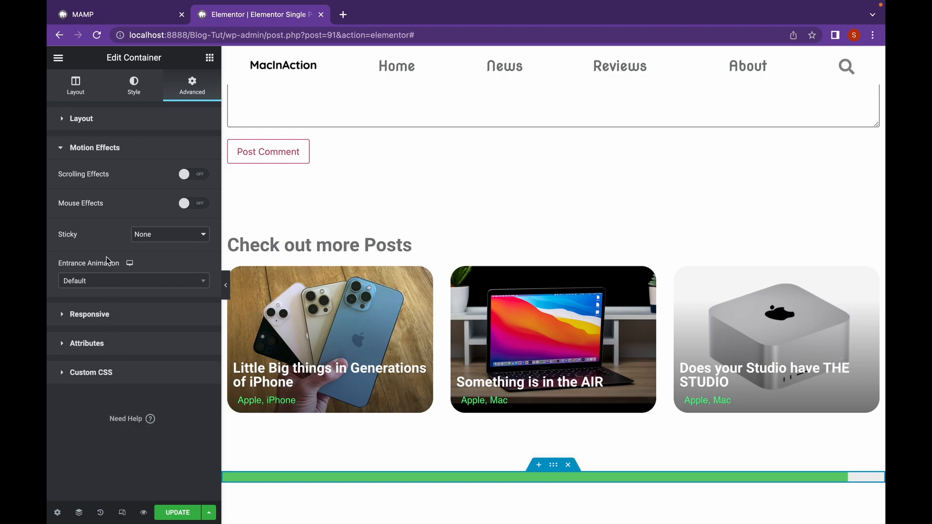
mouse_move(190, 240)
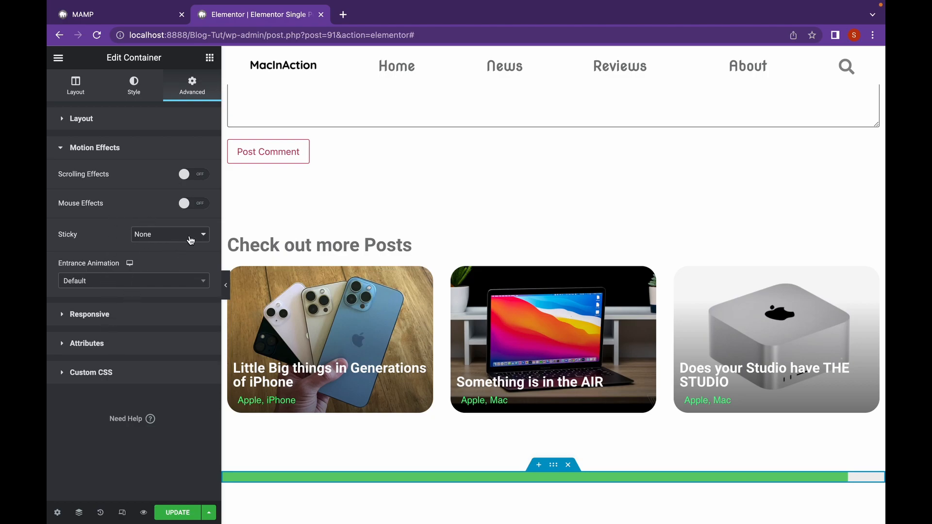
left_click(169, 234)
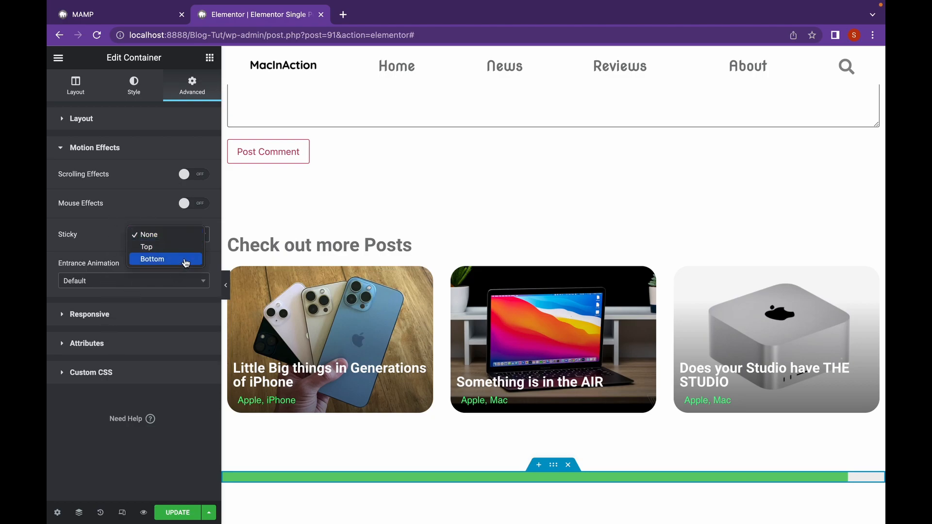
left_click(153, 259)
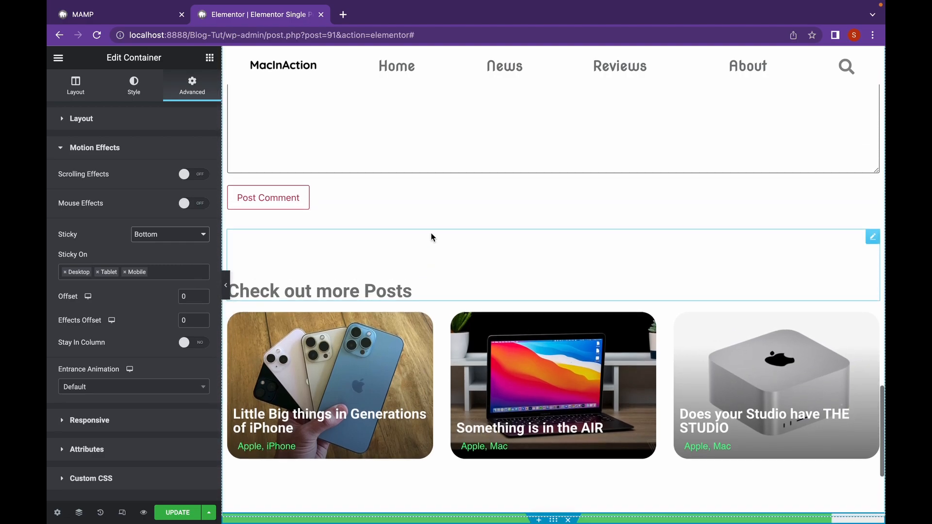
Step: Scroll the post to confirm the sticky bar fills with reading progress
scroll("up", 3)
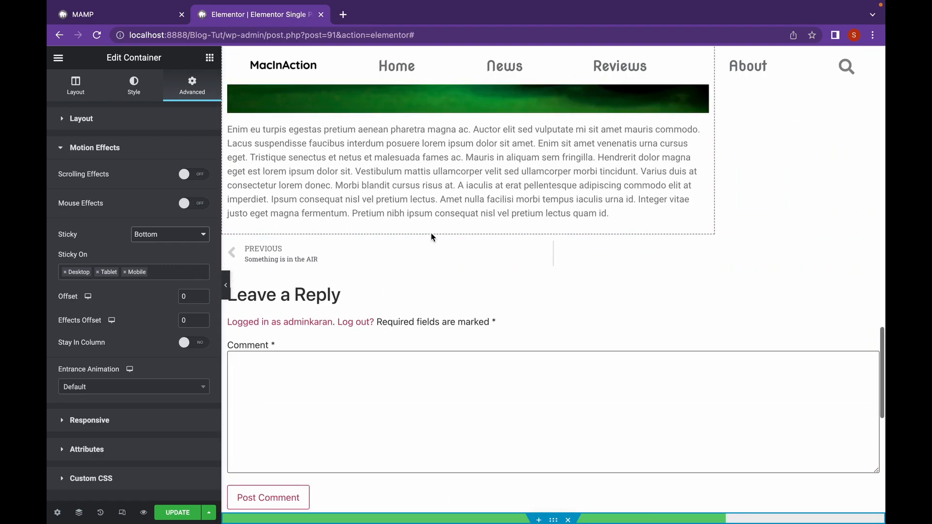
scroll("up", 3)
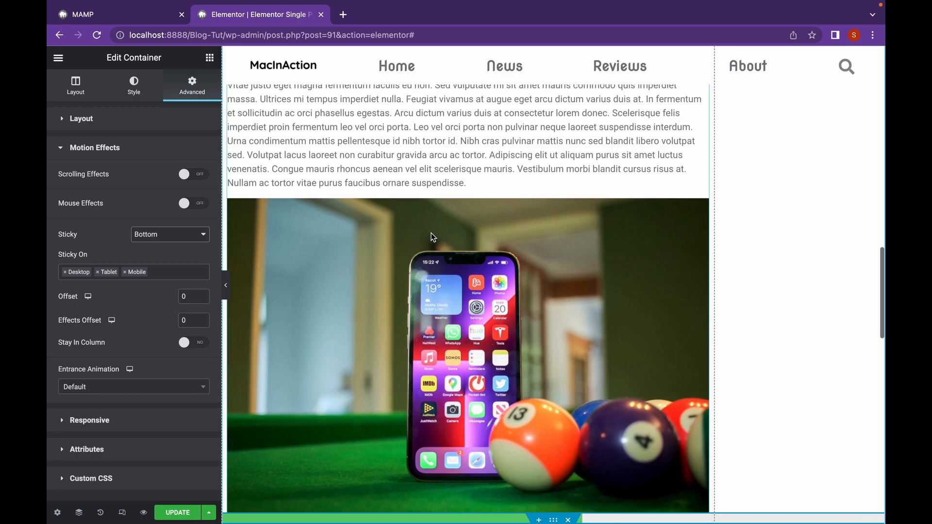
scroll("down", 3)
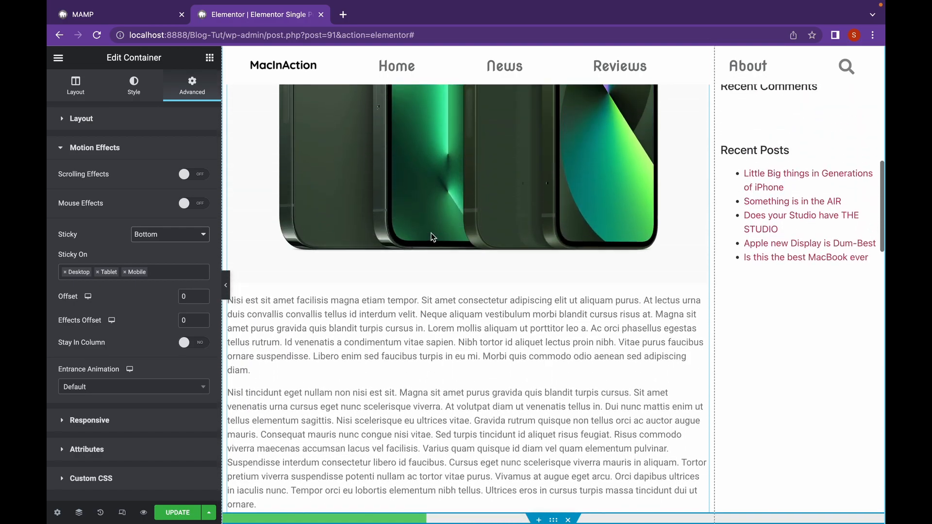
scroll("up", 3)
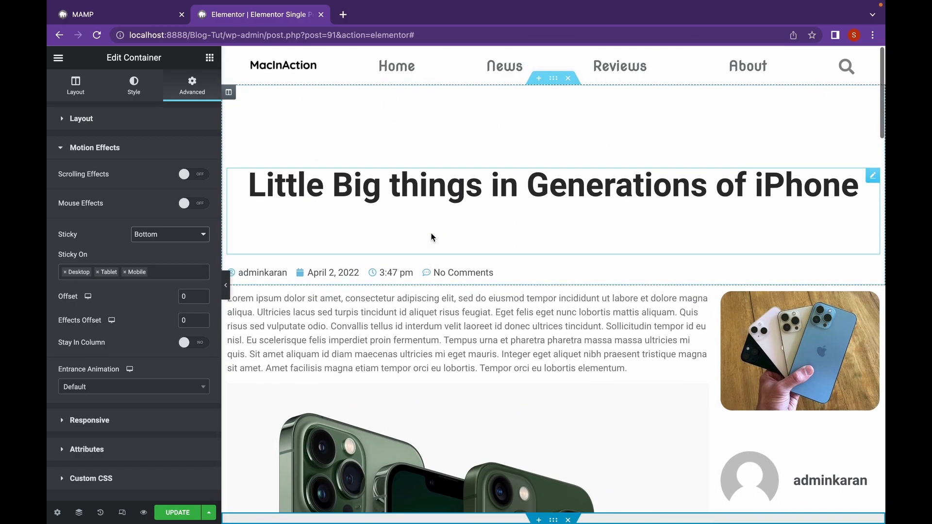
scroll("down", 3)
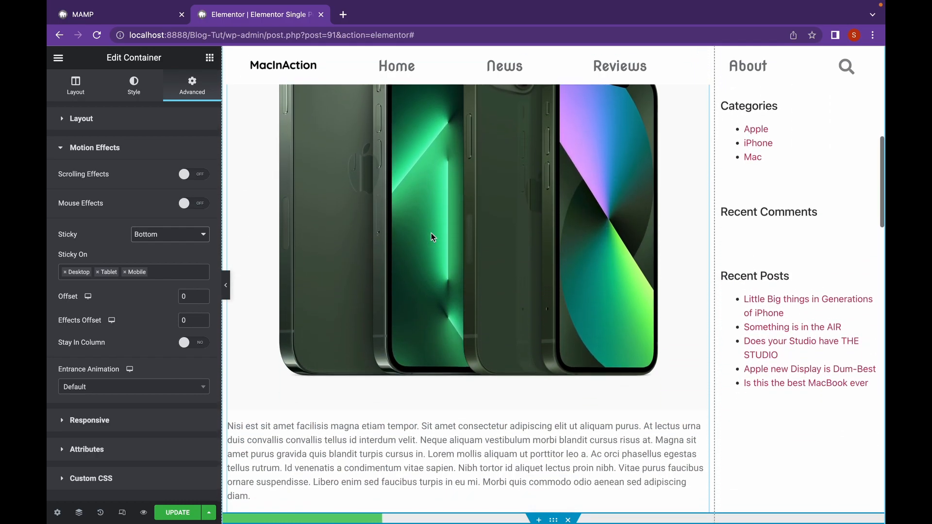
scroll("down", 3)
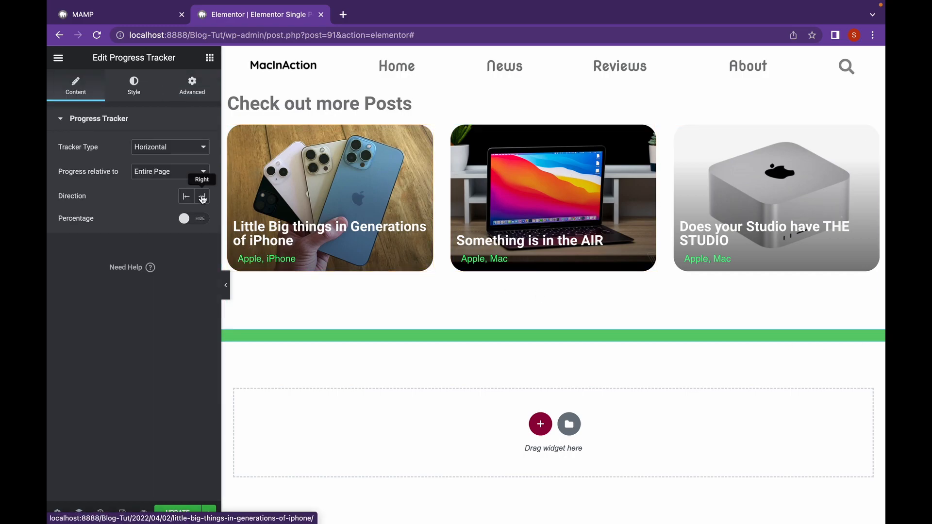
left_click(169, 147)
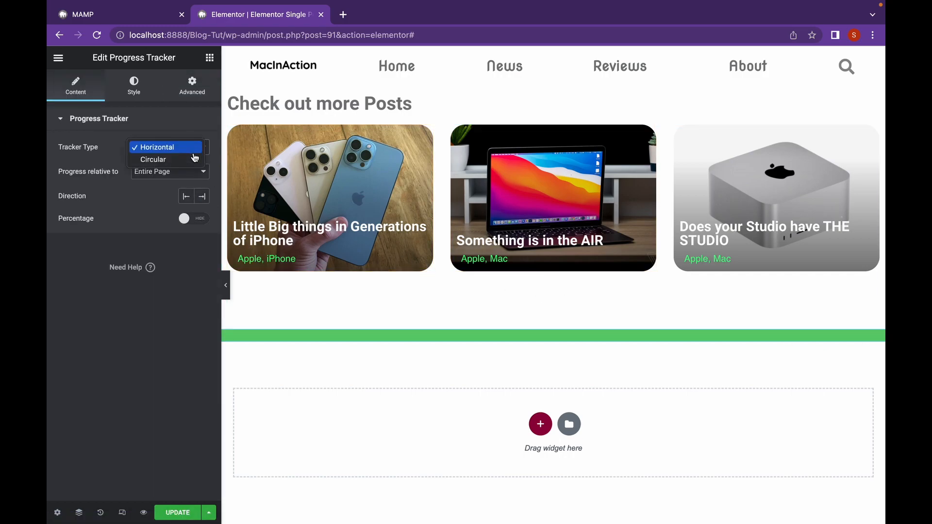
left_click(152, 159)
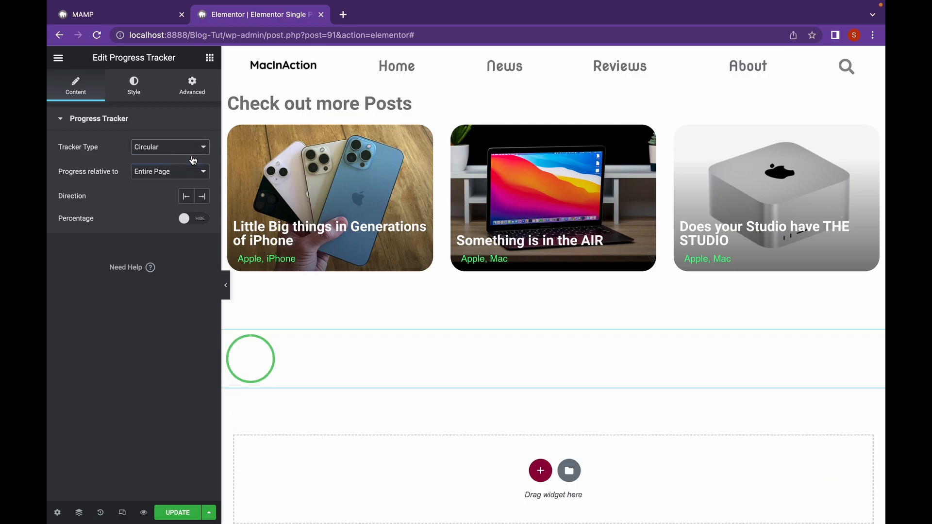
left_click(169, 147)
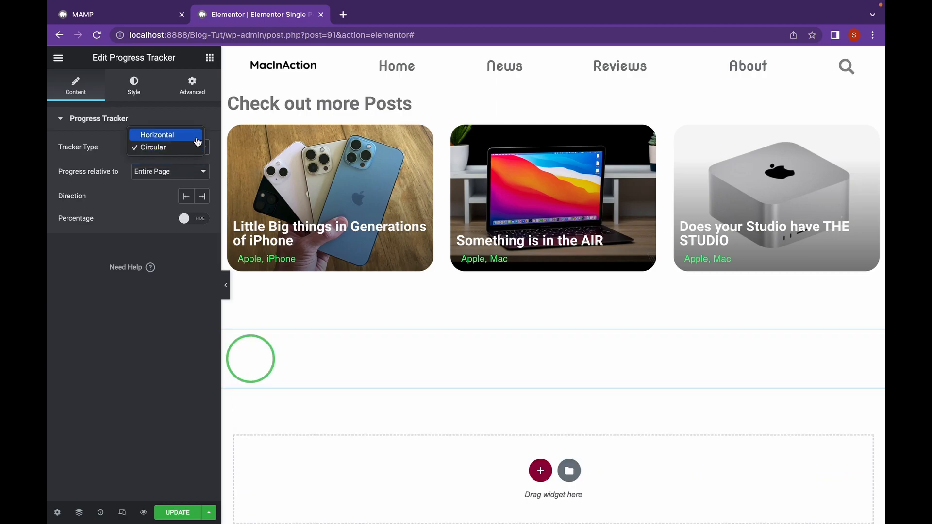
left_click(157, 134)
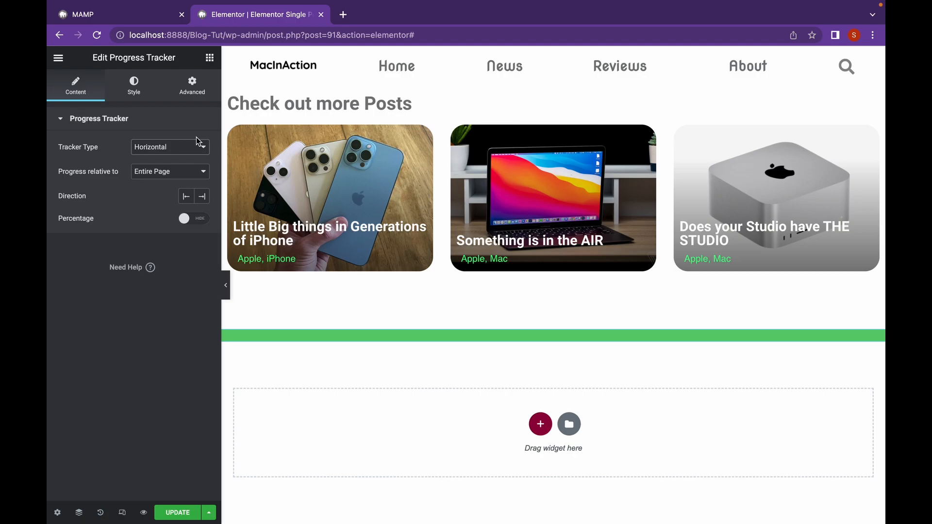
mouse_move(196, 177)
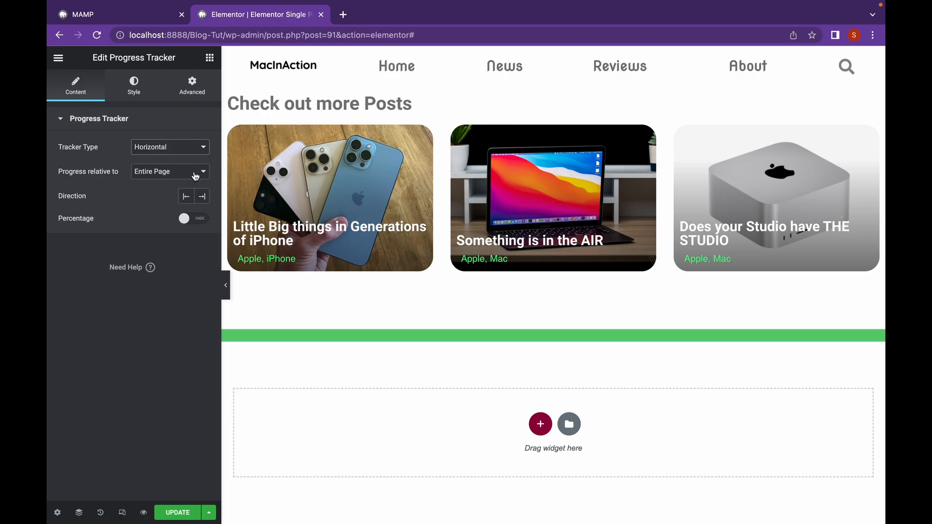
left_click(169, 171)
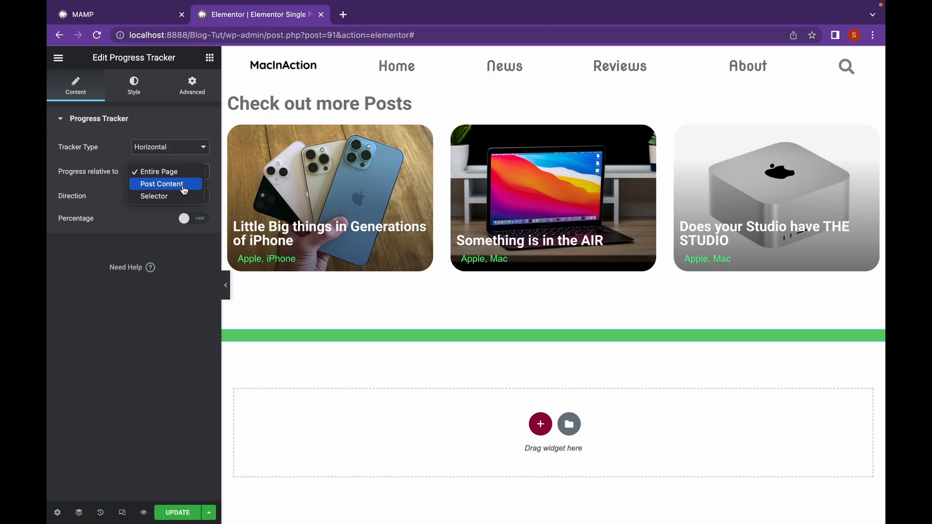
mouse_move(154, 196)
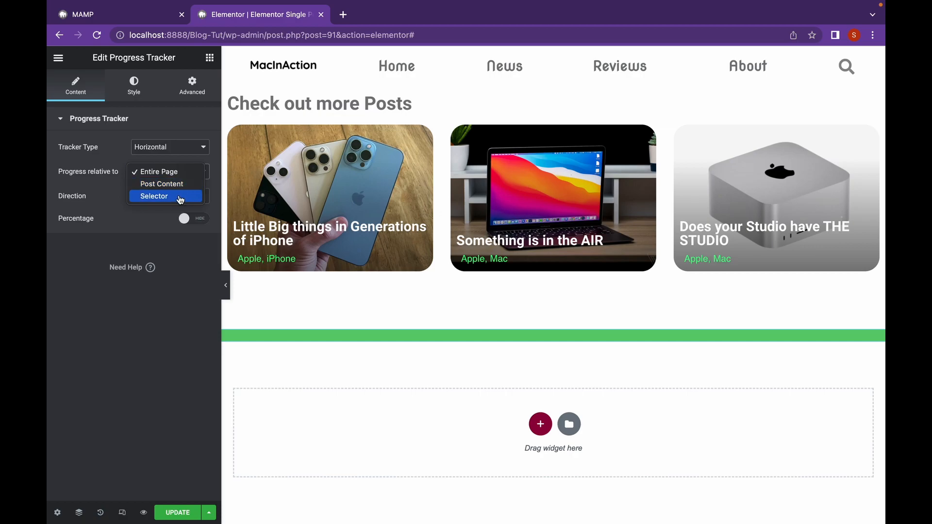
mouse_move(161, 183)
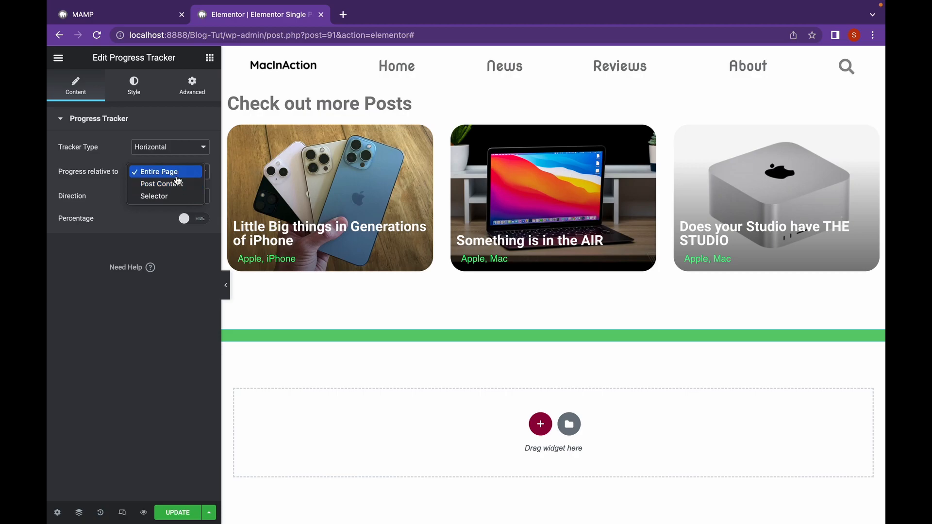
Step: Set Percentage to Show so the bar displays values like 50%, 91%, 100% while scrolling
left_click(158, 171)
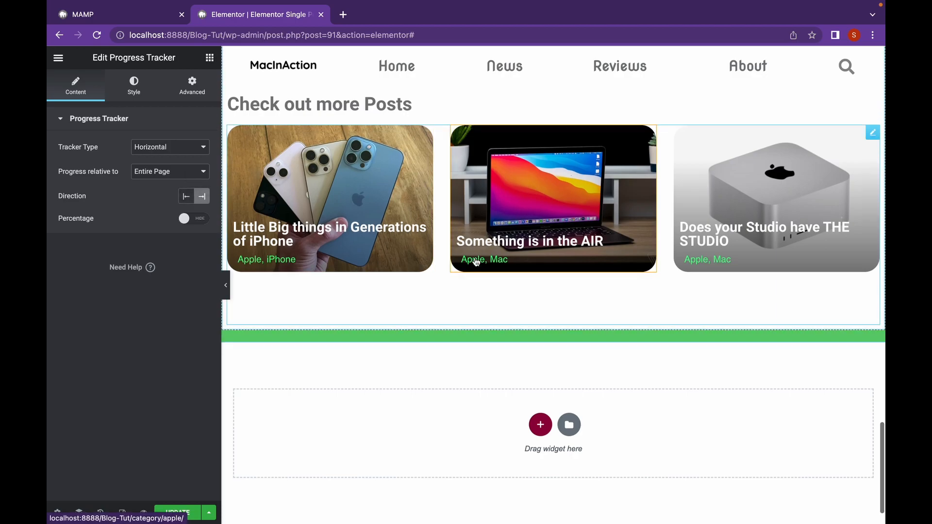
scroll("up", 3)
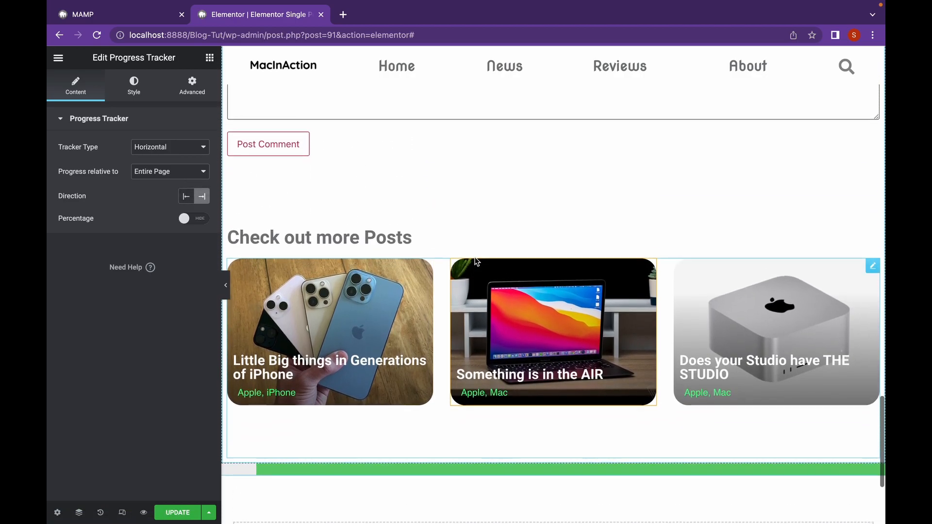
scroll("up", 3)
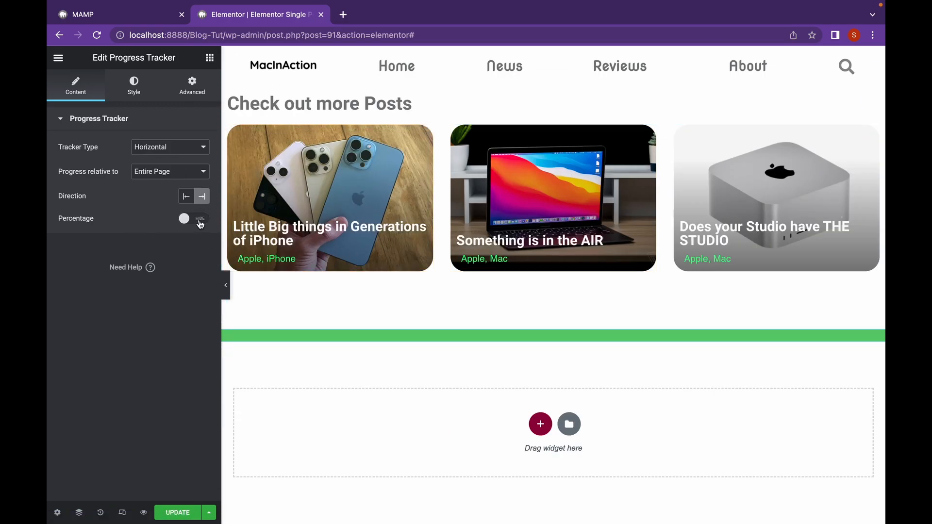
left_click(193, 218)
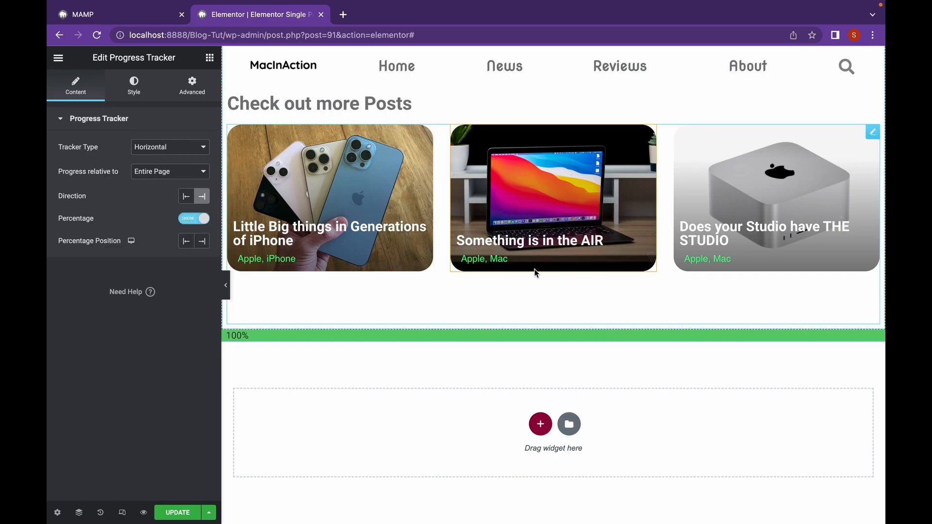
scroll("up", 3)
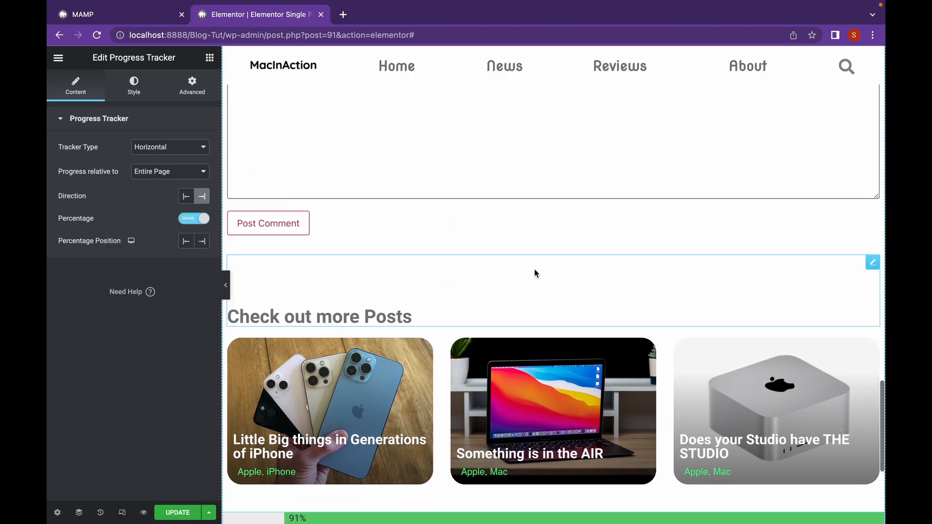
scroll("up", 3)
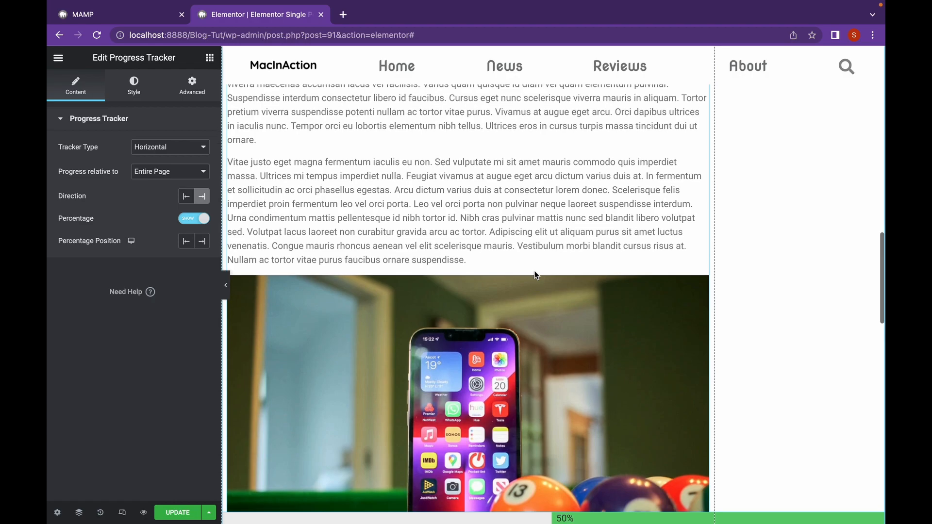
mouse_move(617, 468)
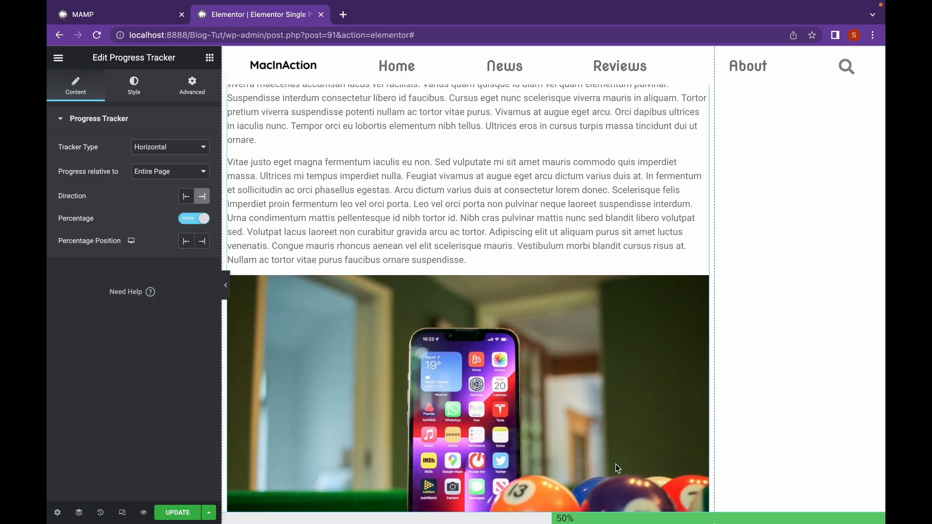
scroll("down", 3)
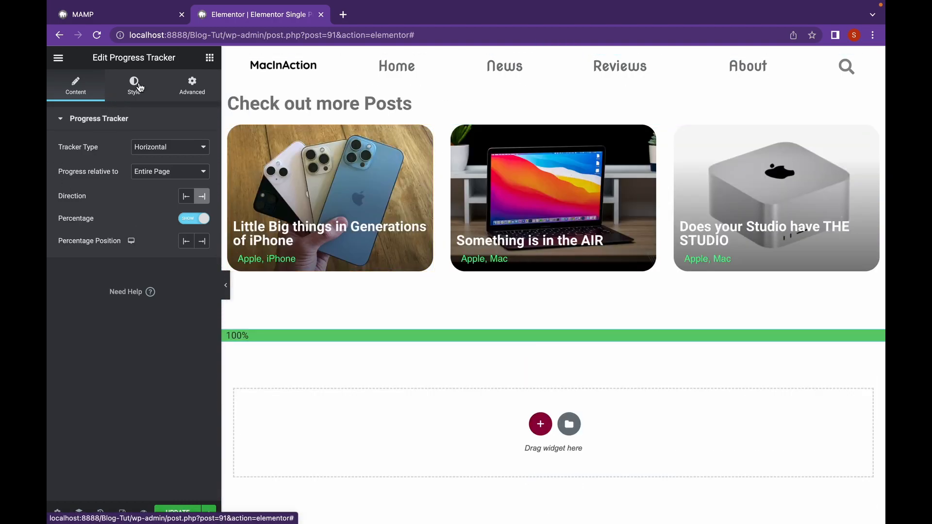
Step: Set the Progress Color to Classic and make the fill bright green
left_click(134, 85)
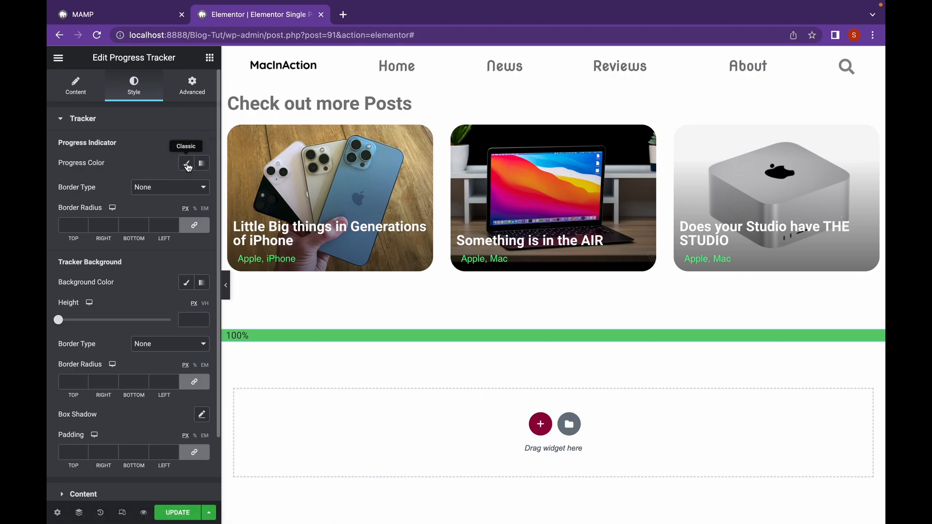
left_click(187, 163)
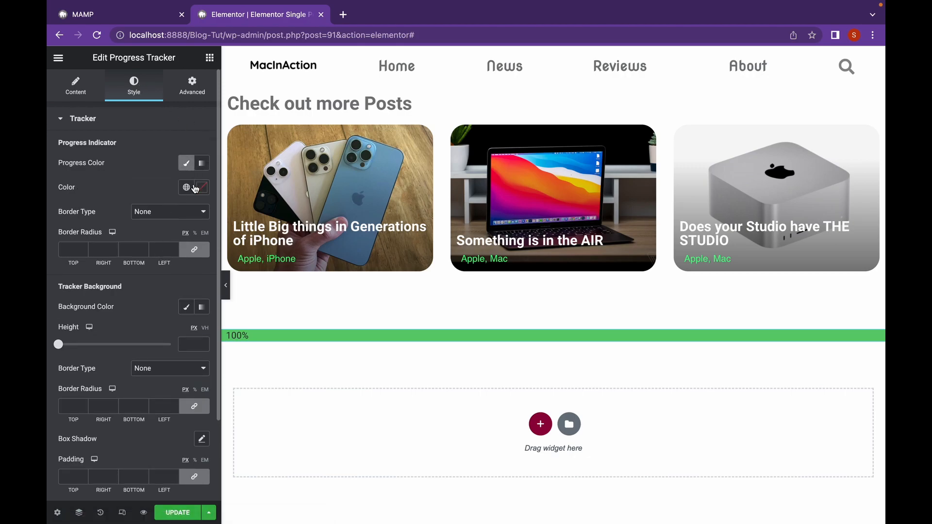
left_click(186, 188)
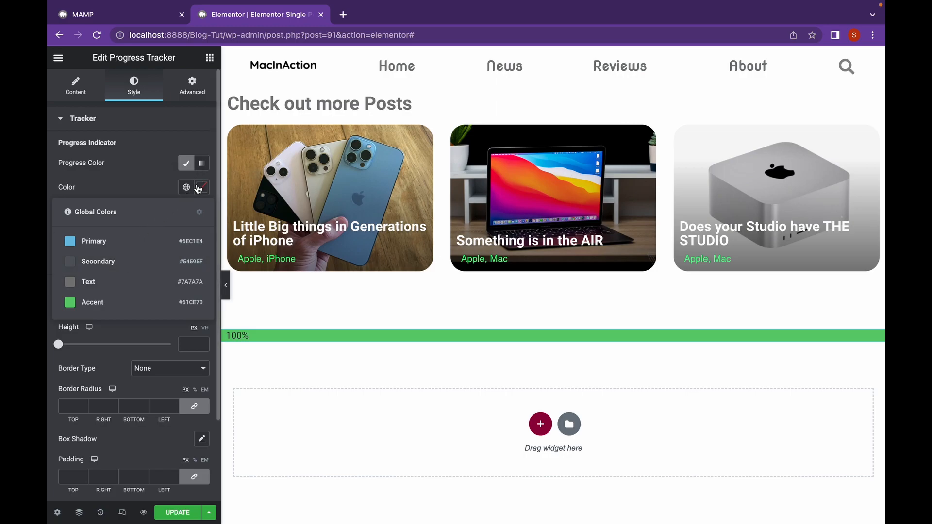
left_click(201, 187)
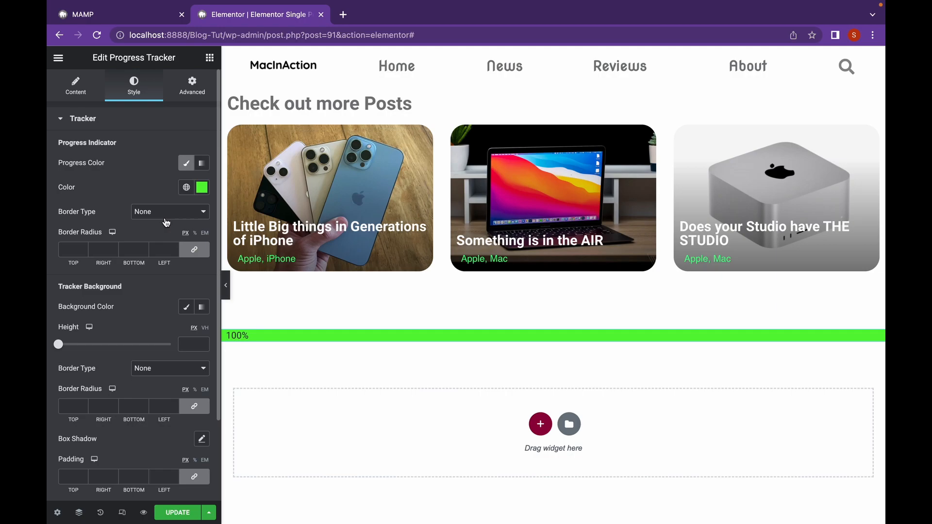
Step: Give the tracker a Border Radius of 29 and a Classic background colour
left_click(169, 212)
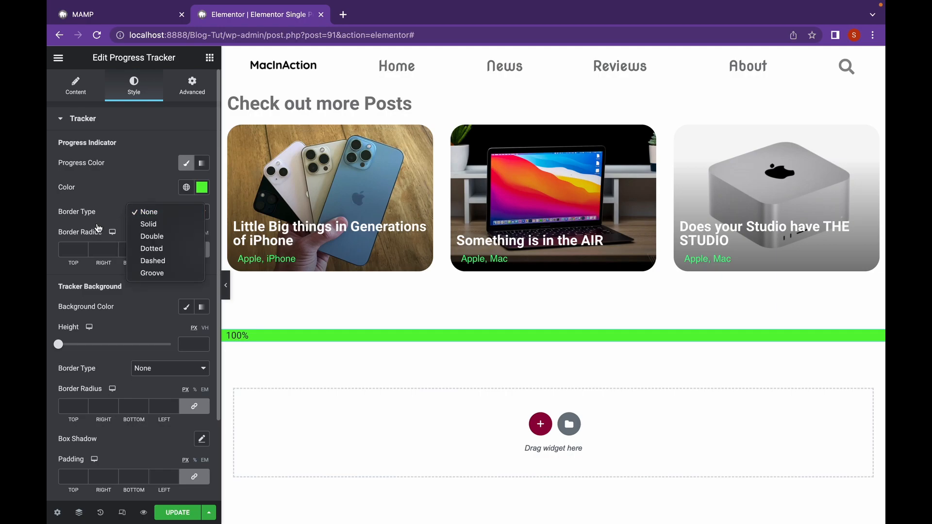
left_click(148, 212)
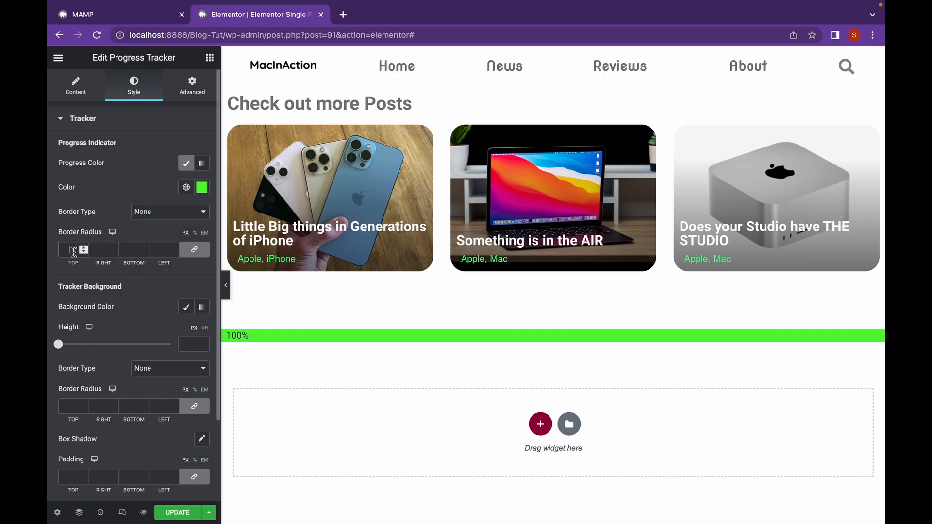
type("29")
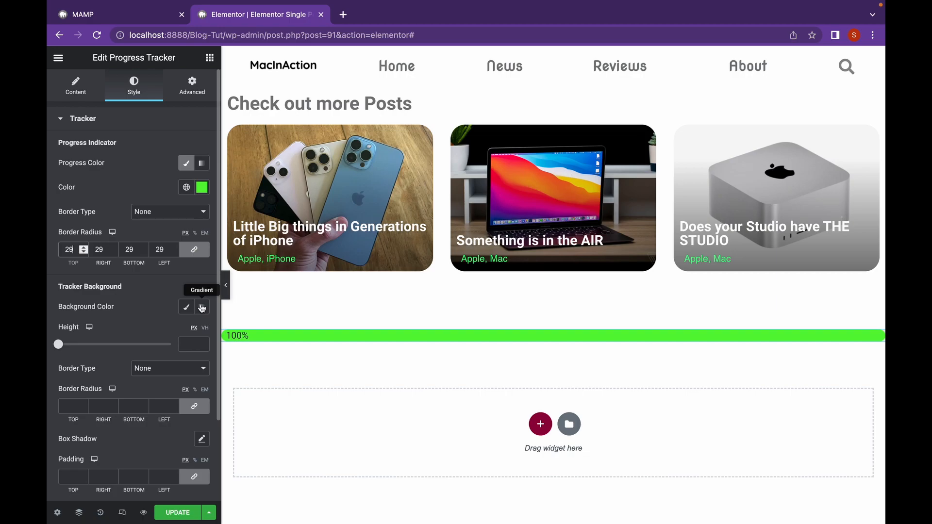
left_click(186, 307)
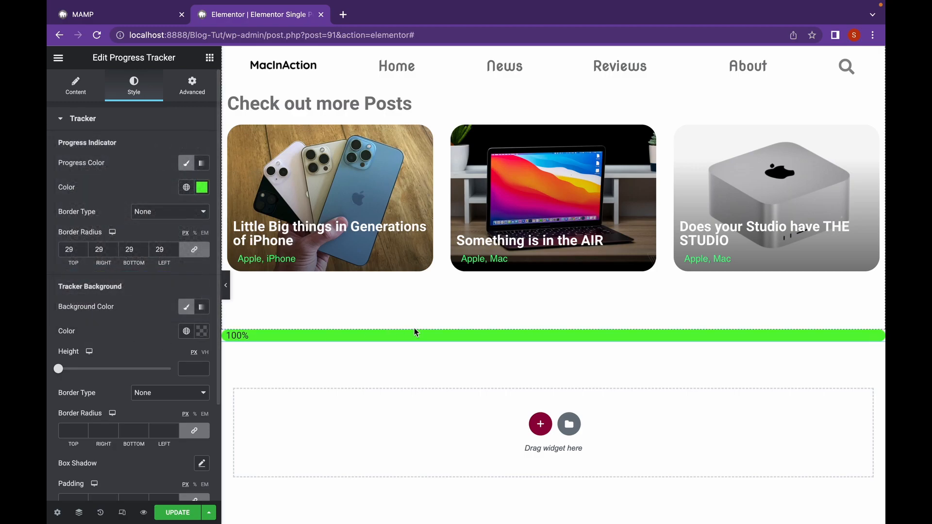
Step: Scroll the post to check the rounded green percentage bar
scroll("up", 3)
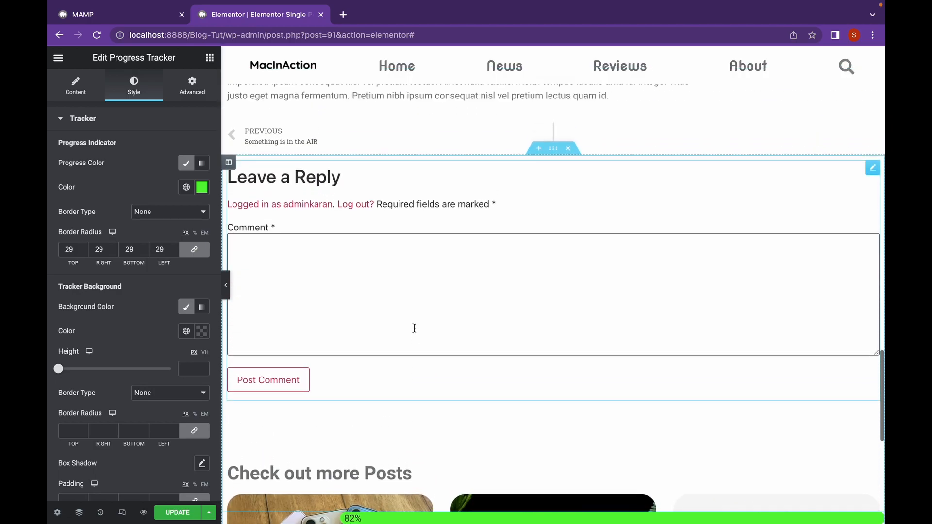
scroll("up", 3)
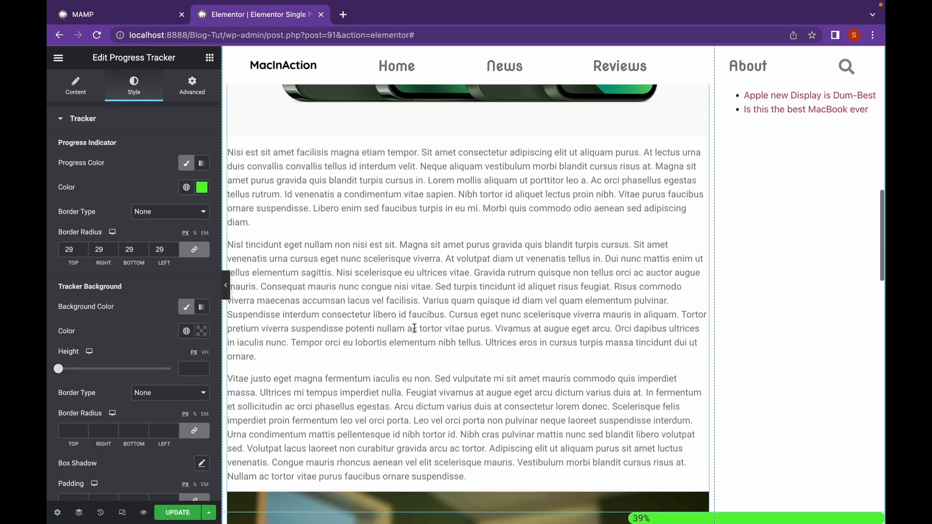
scroll("up", 3)
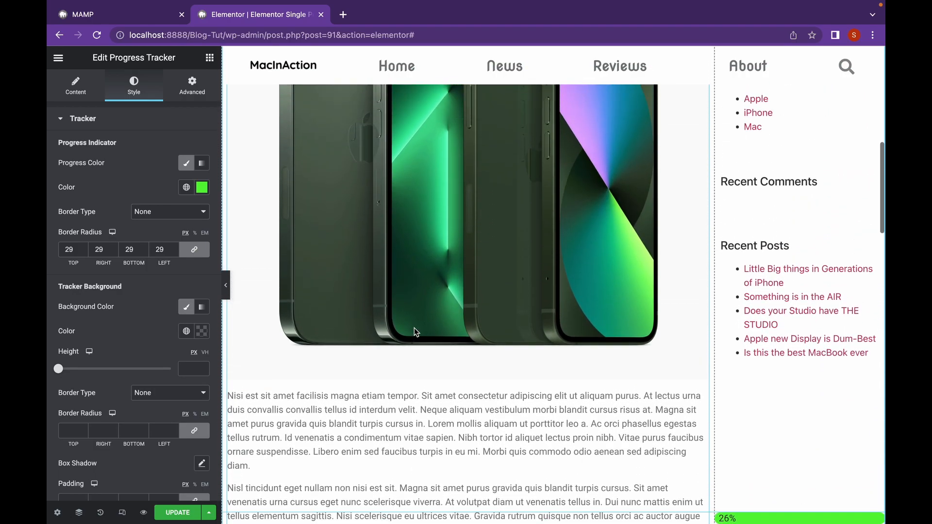
scroll("up", 3)
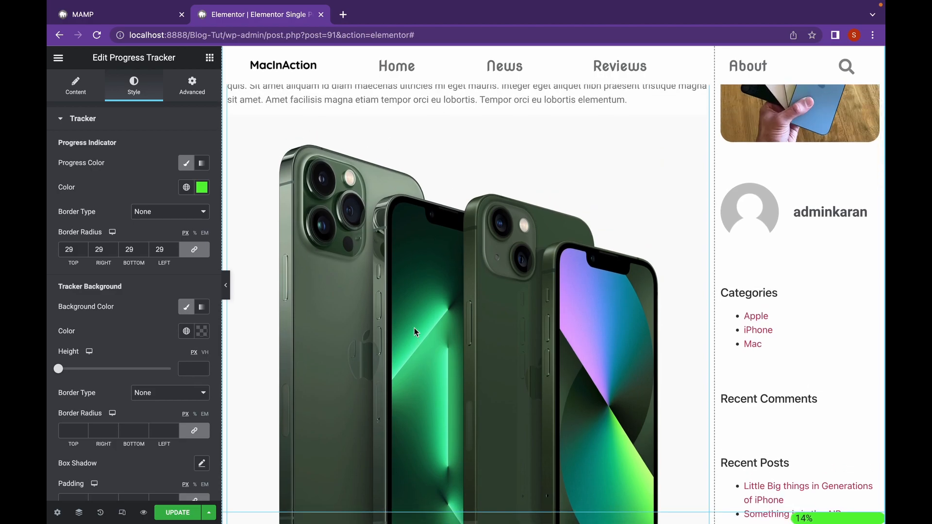
scroll("down", 3)
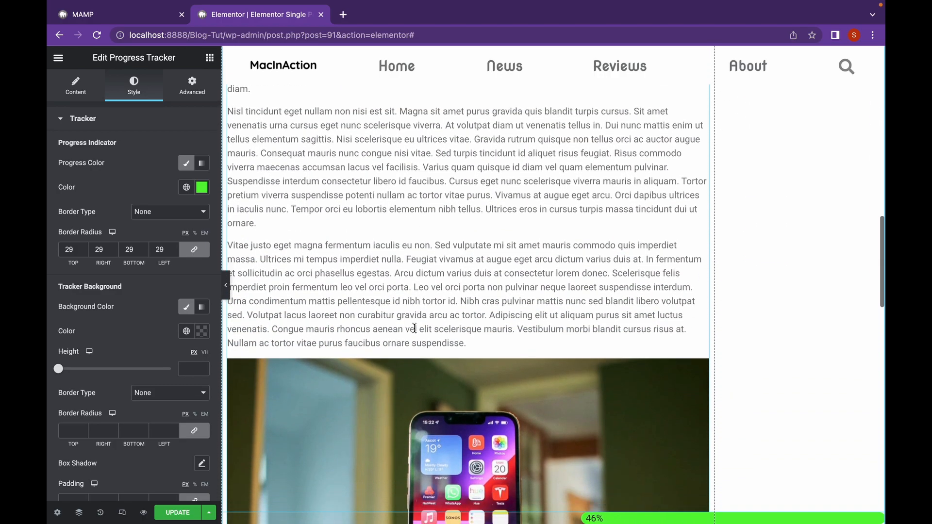
scroll("down", 3)
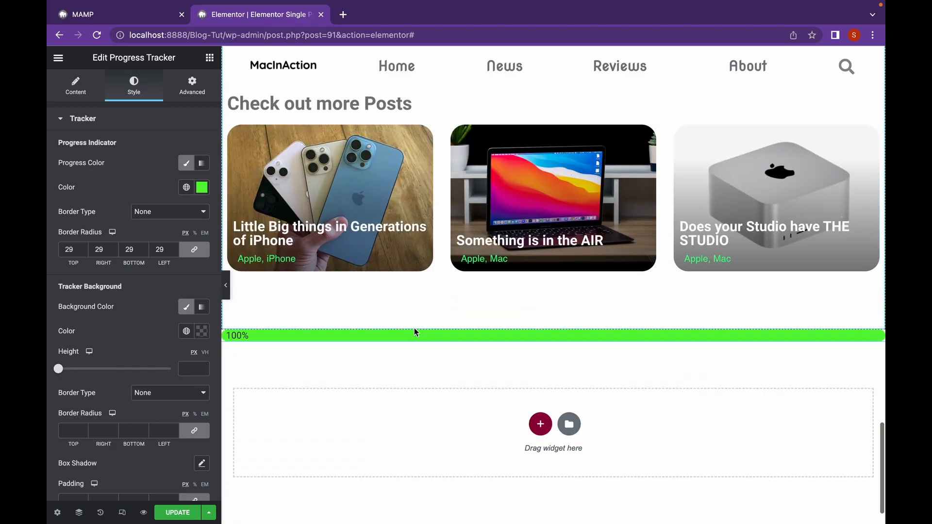
mouse_move(70, 362)
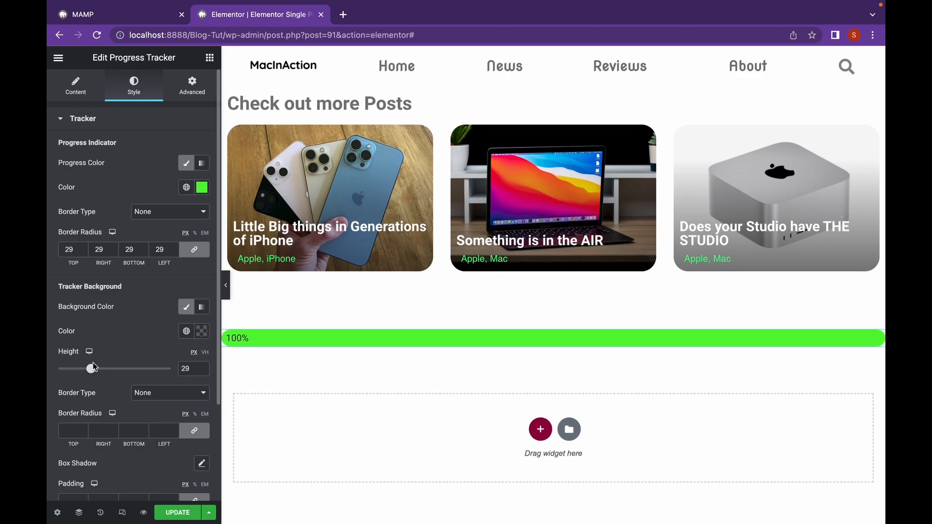
Step: Set the Tracker Background Height to 29 px for a thicker bar
scroll("down", 3)
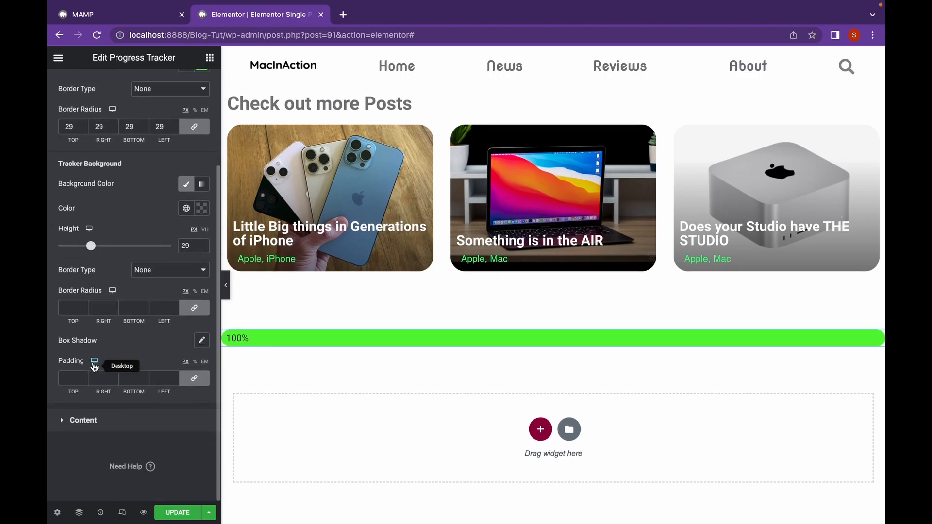
mouse_move(104, 342)
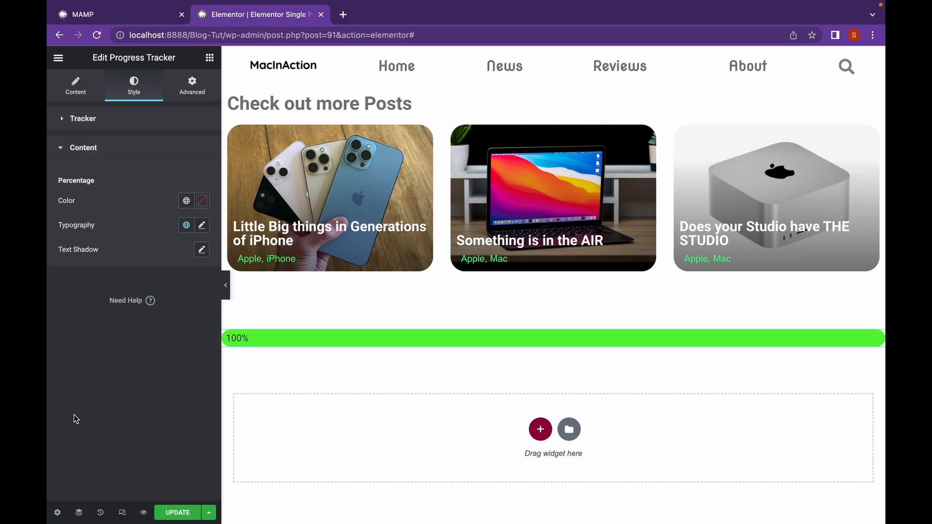
mouse_move(186, 200)
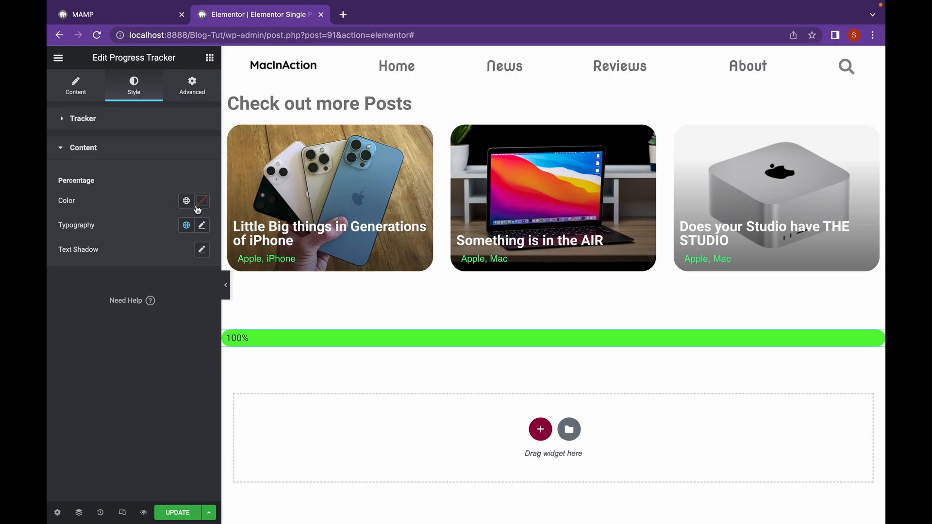
Step: Colour the percentage text red and give it a text shadow of blur 12, horizontal 12, vertical -1
left_click(187, 200)
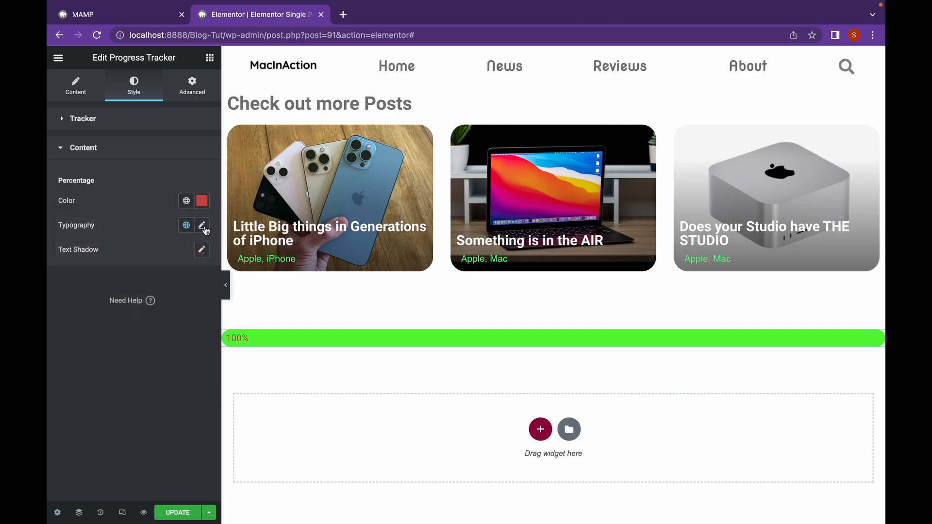
left_click(202, 249)
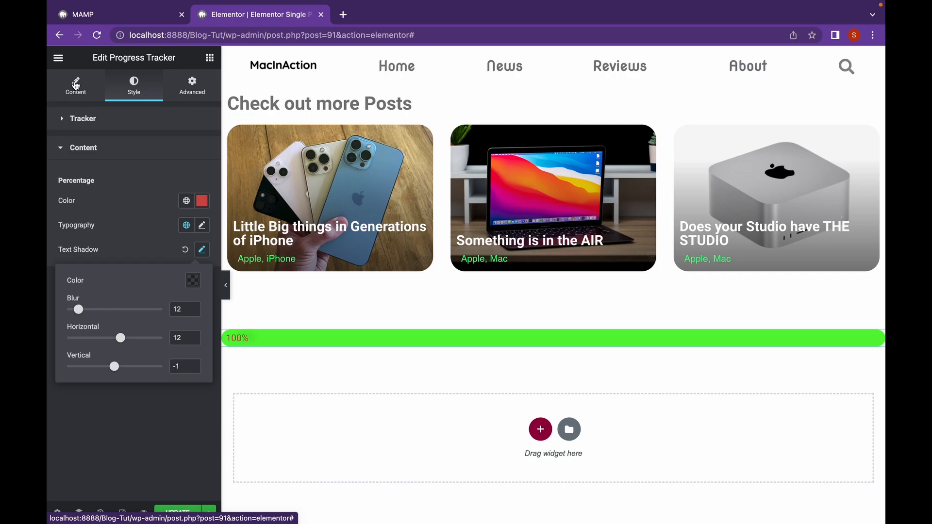
left_click(75, 85)
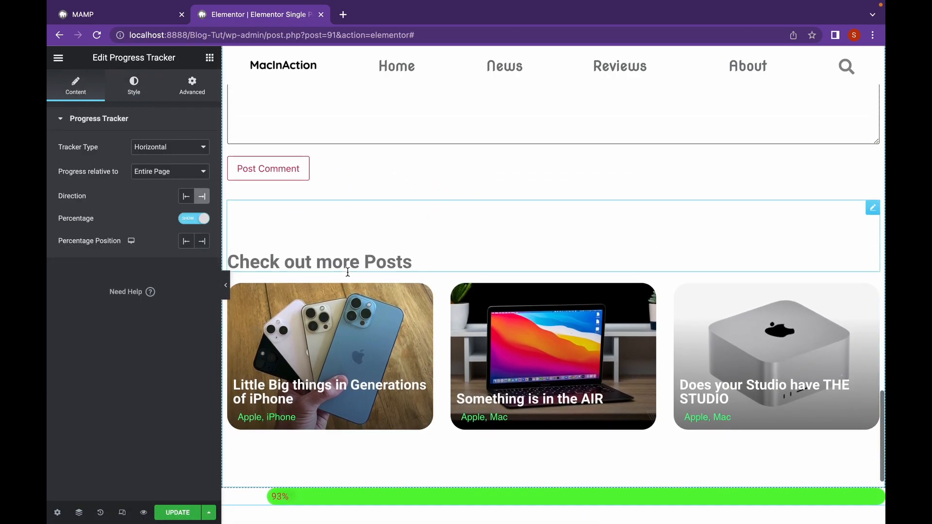
Step: Set Tracker Type to Circular and scroll to see it show percentages like 11% and 16%
scroll("up", 3)
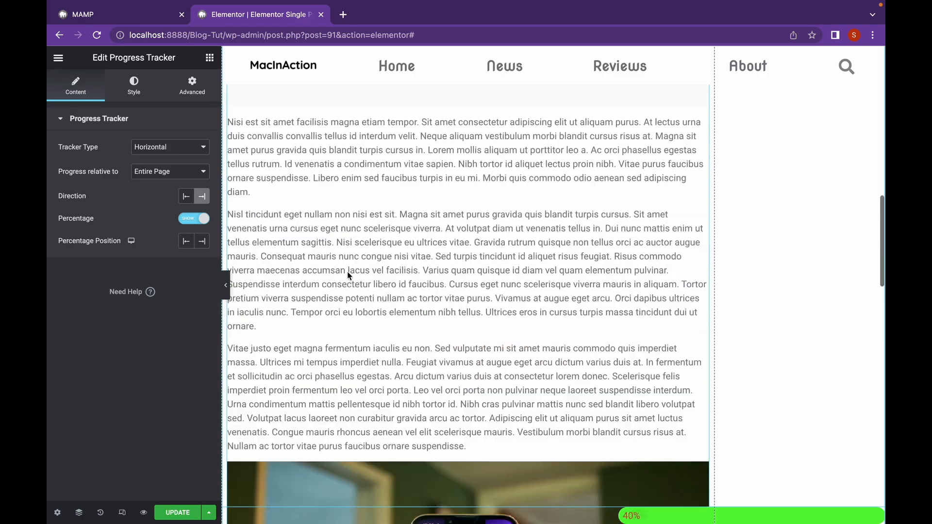
scroll("up", 3)
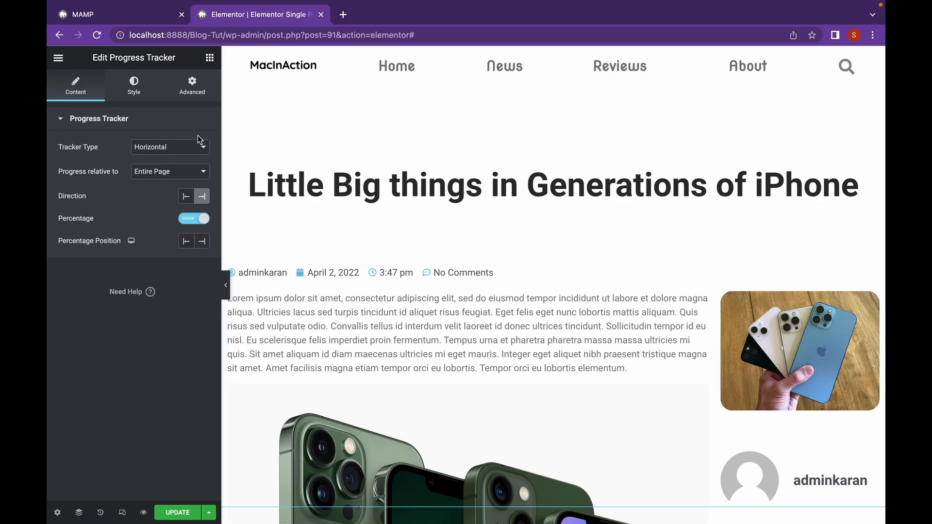
left_click(169, 147)
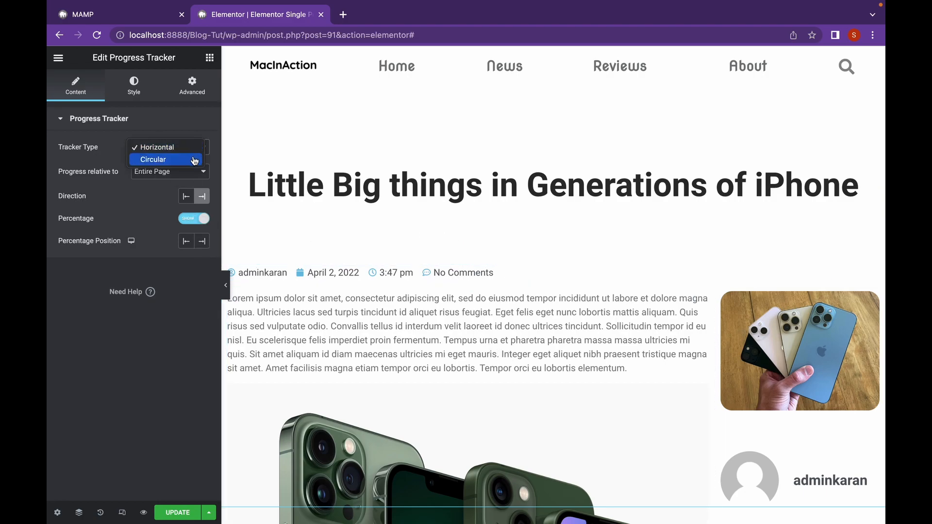
left_click(154, 159)
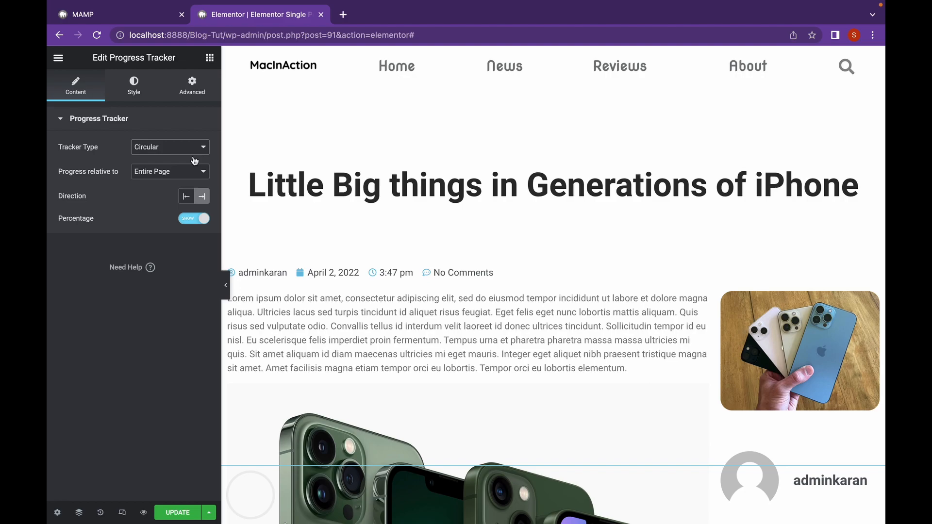
scroll("down", 3)
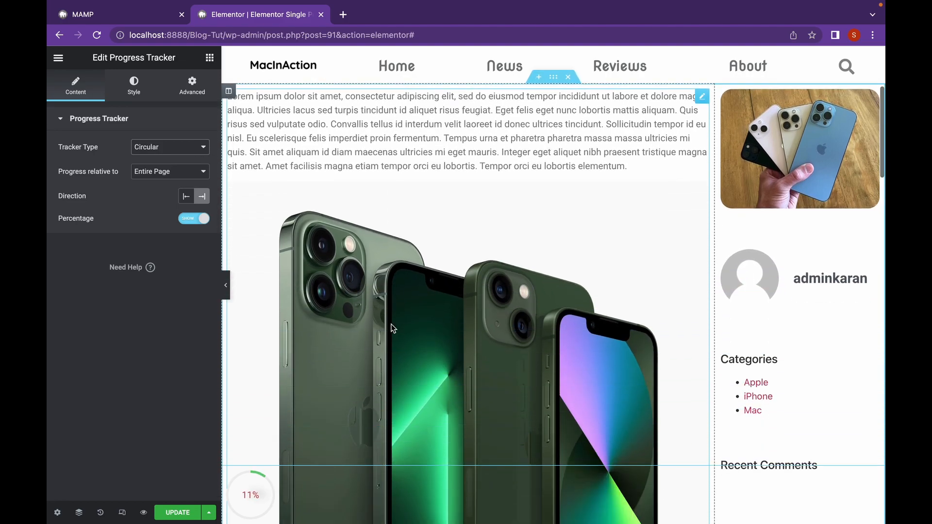
scroll("down", 3)
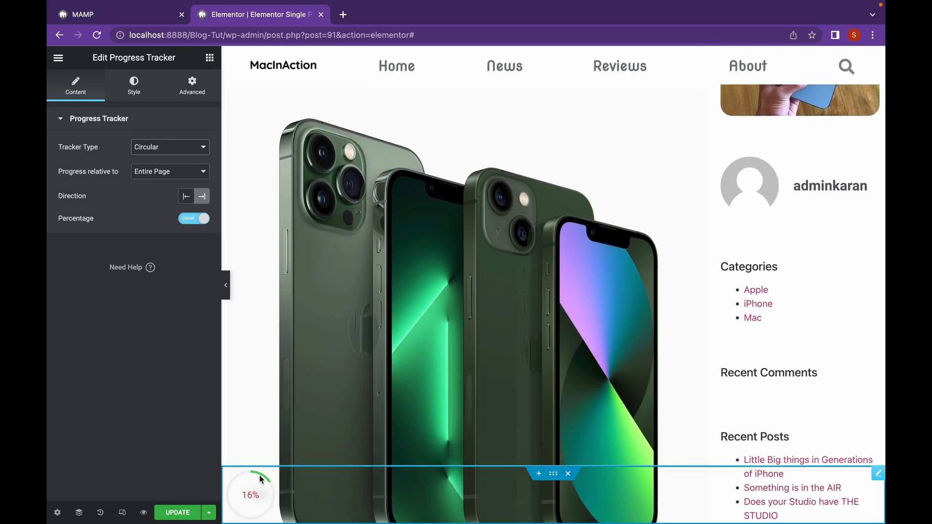
mouse_move(260, 491)
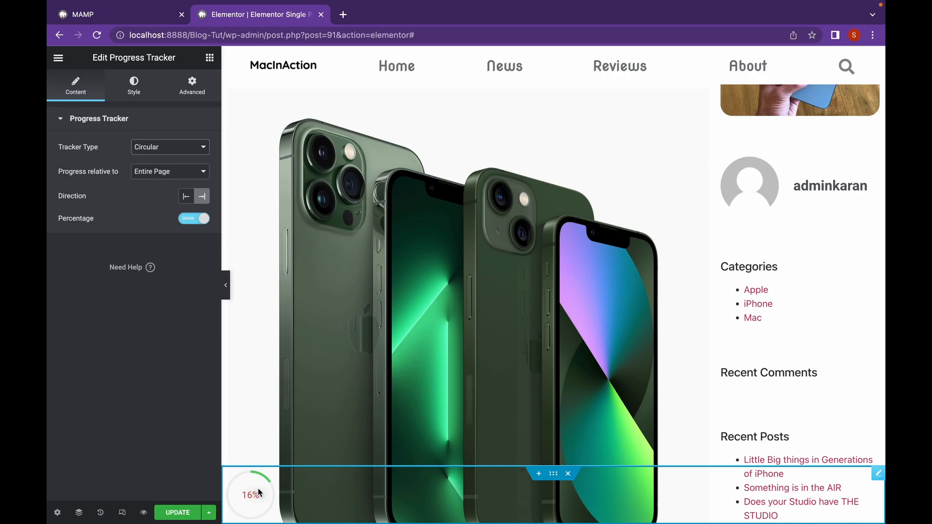
scroll("up", 3)
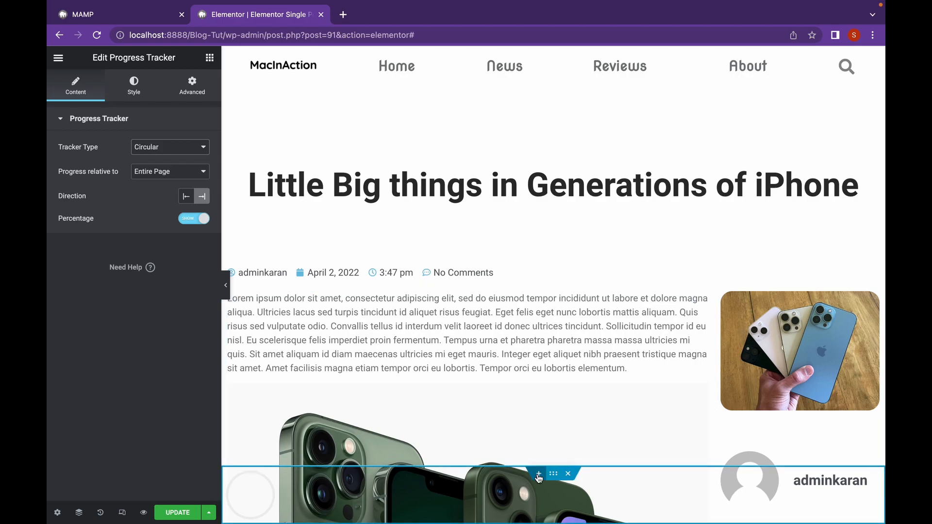
Step: Set the container's Align Items to end so the circular tracker sits bottom-right
left_click(191, 83)
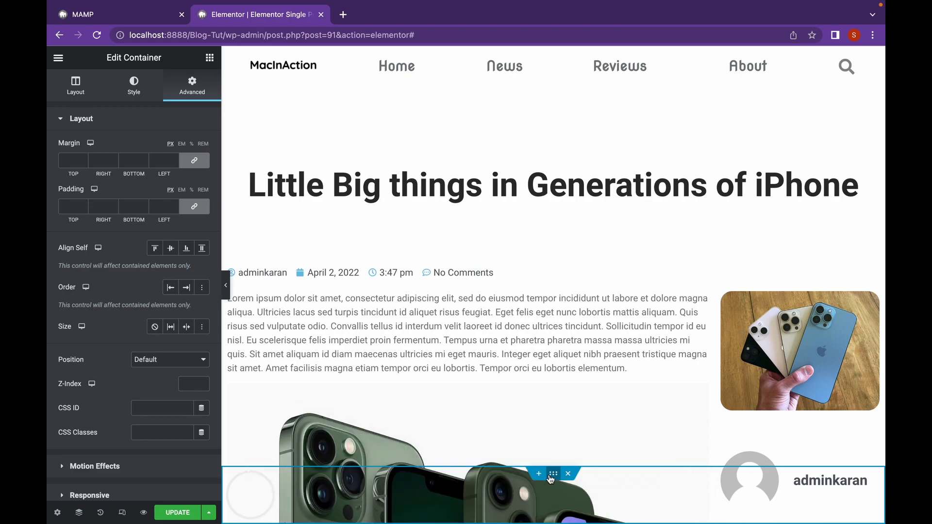
mouse_move(76, 89)
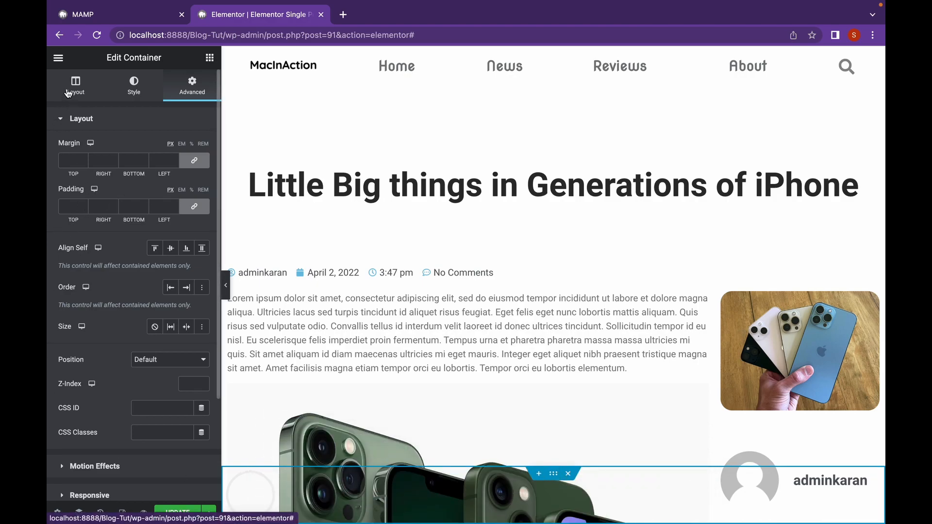
left_click(75, 86)
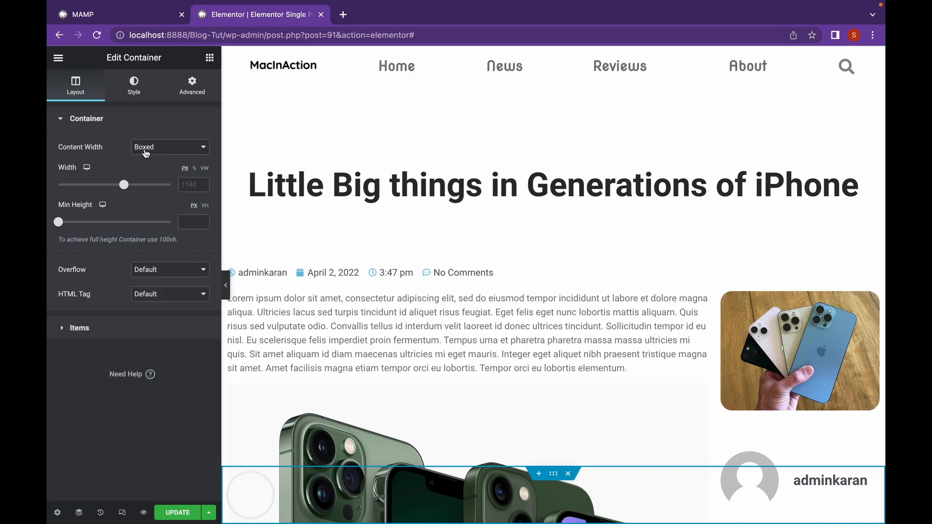
mouse_move(76, 342)
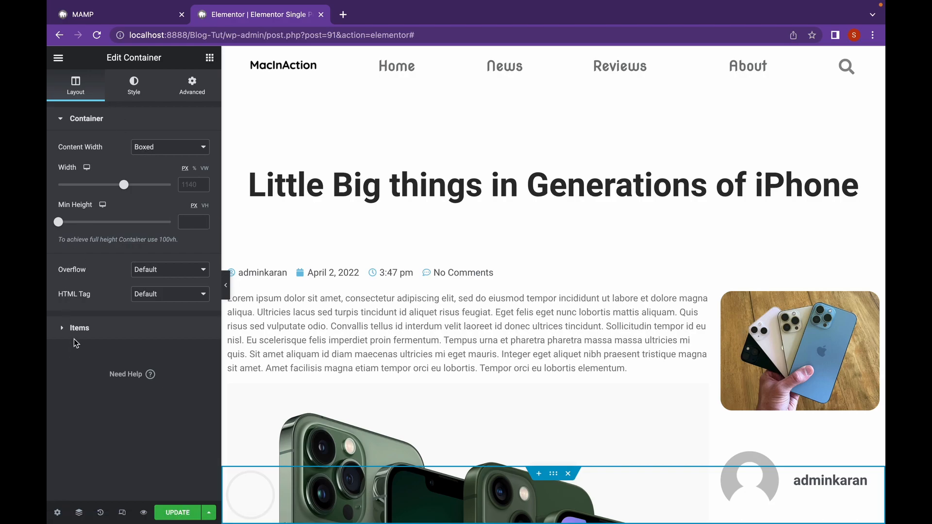
left_click(79, 327)
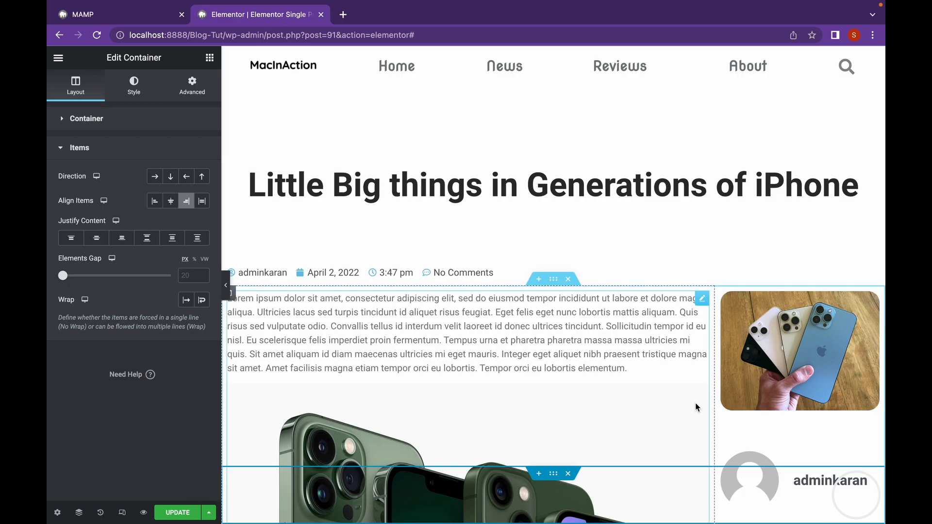
scroll("down", 3)
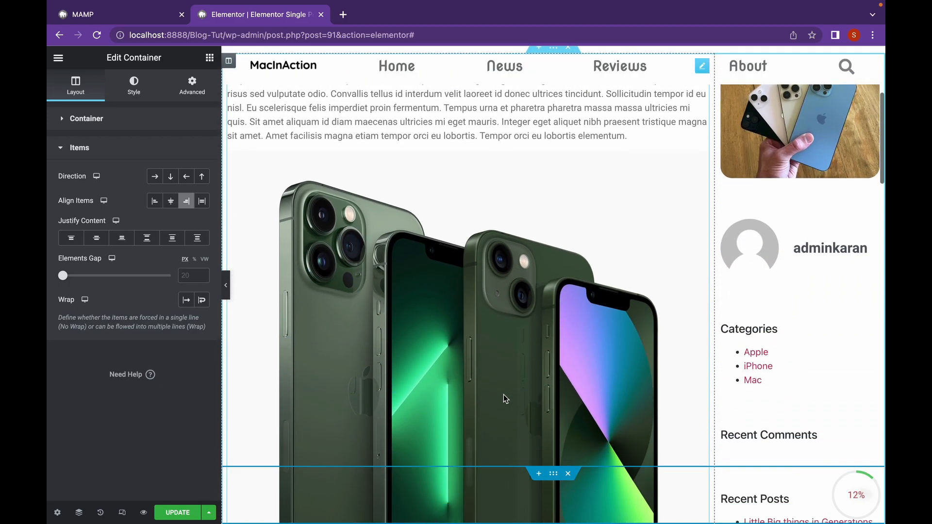
scroll("down", 3)
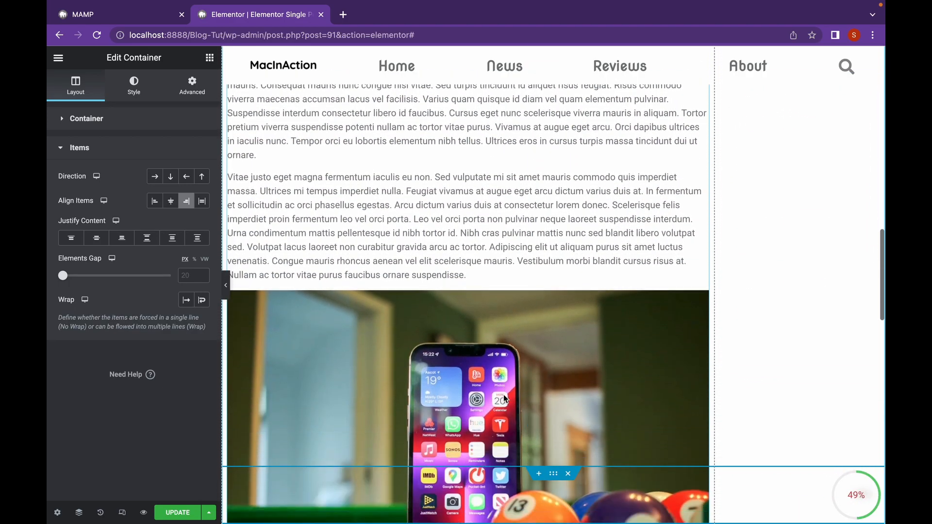
left_click(856, 495)
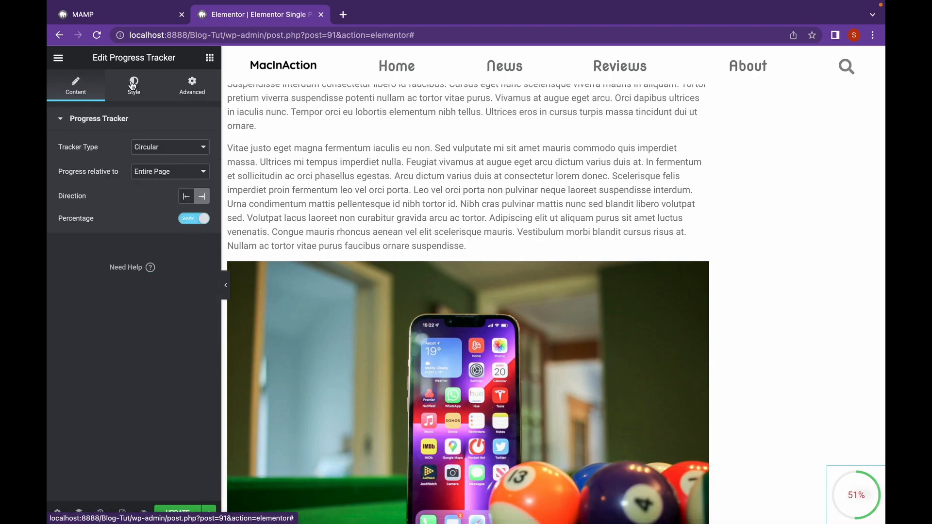
Step: Set the circular Tracker Size to 95 after briefly trying 200
left_click(133, 86)
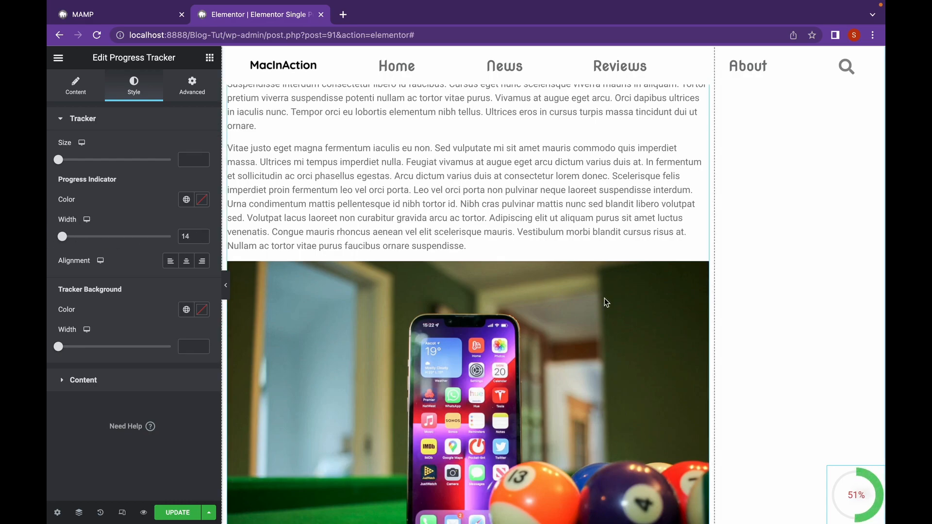
scroll("up", 3)
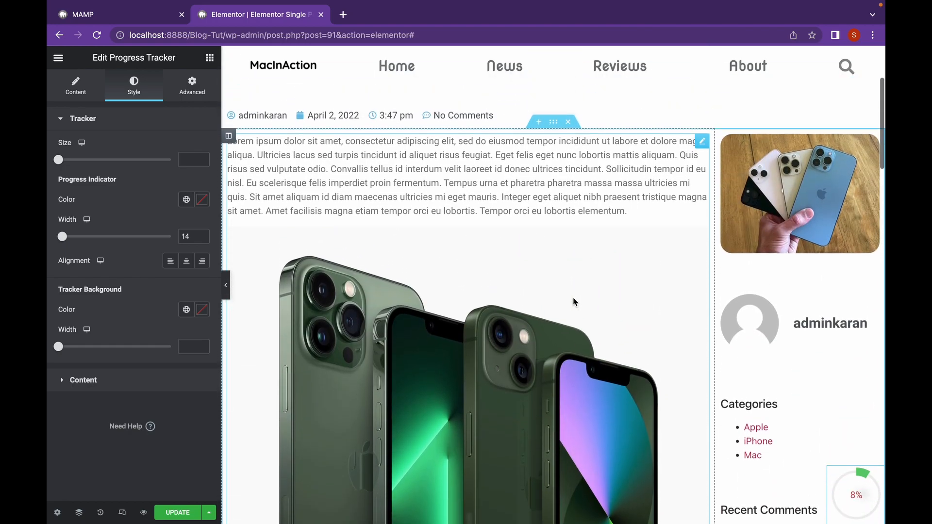
scroll("down", 3)
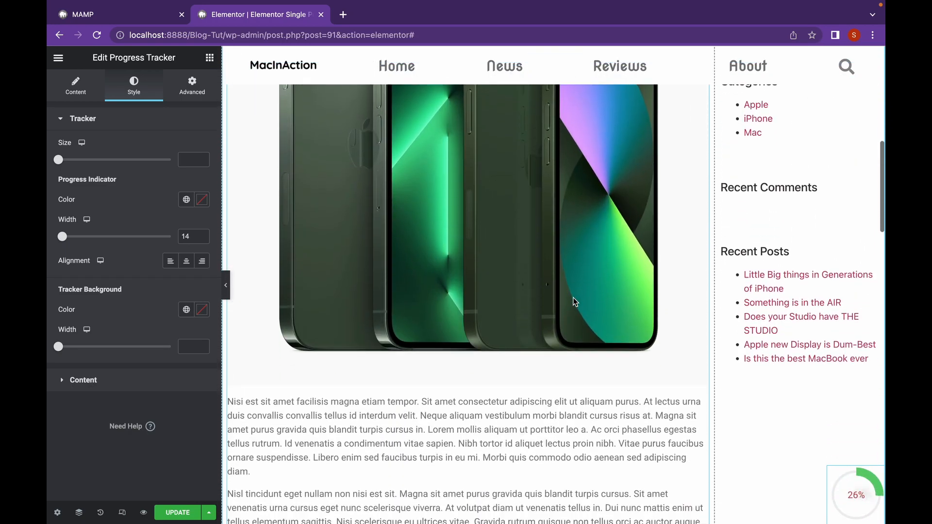
scroll("down", 3)
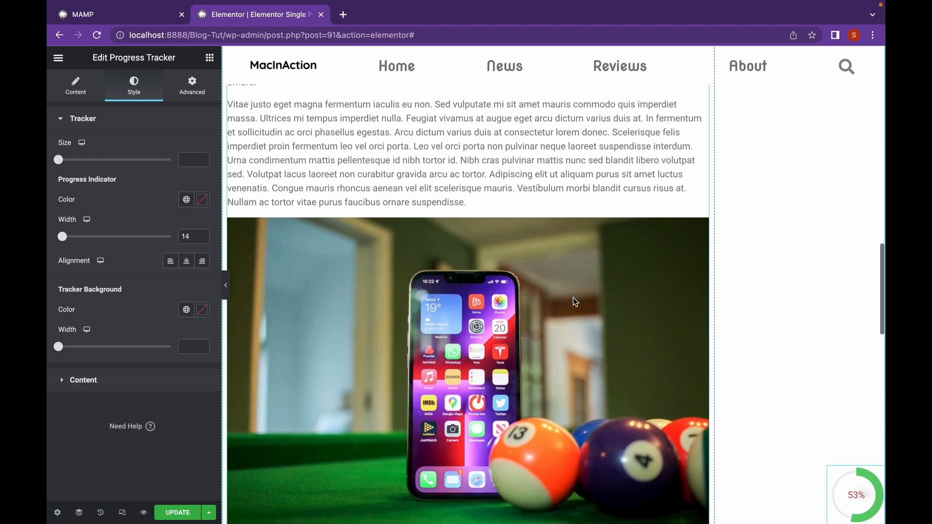
scroll("down", 3)
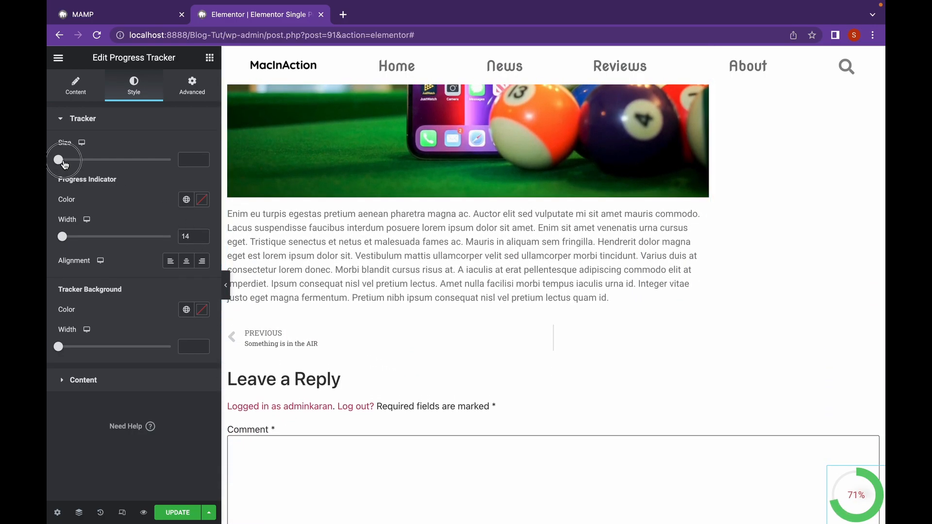
left_click_drag(58, 159, 170, 159)
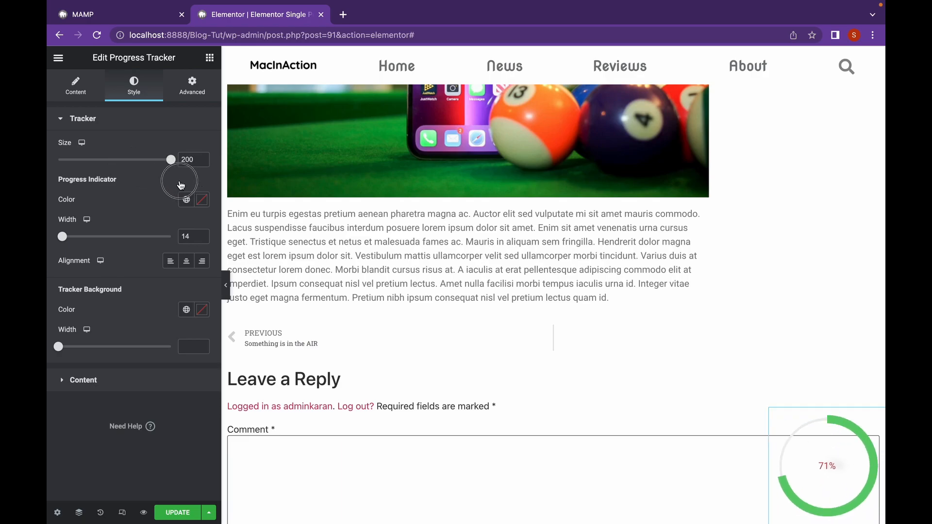
left_click_drag(172, 160, 108, 159)
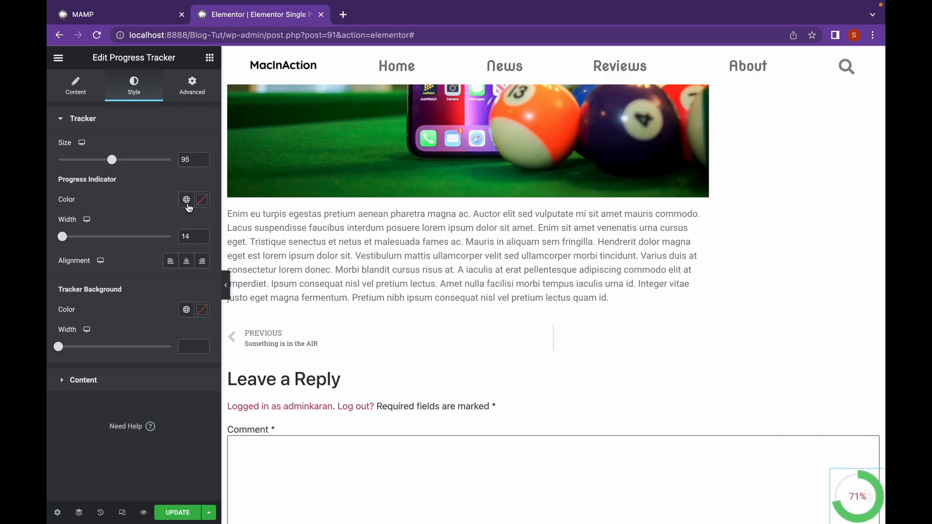
scroll("up", 3)
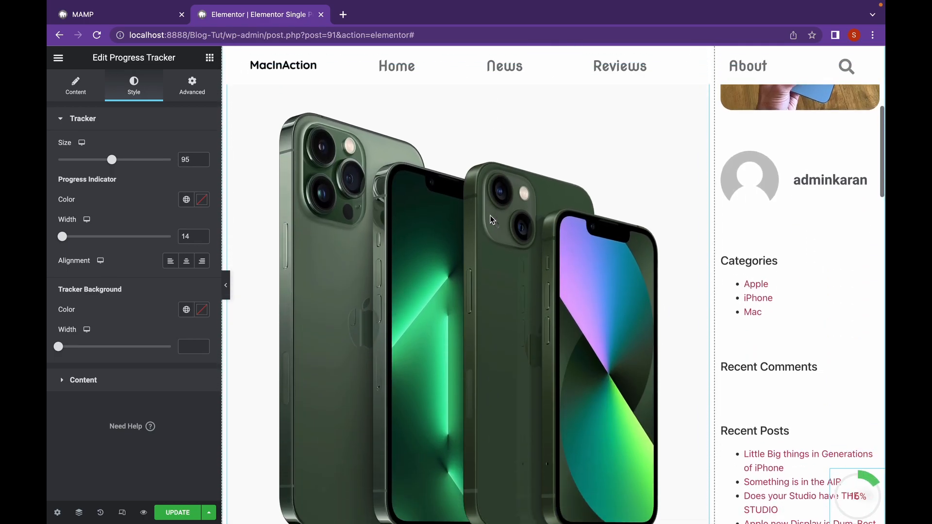
scroll("down", 3)
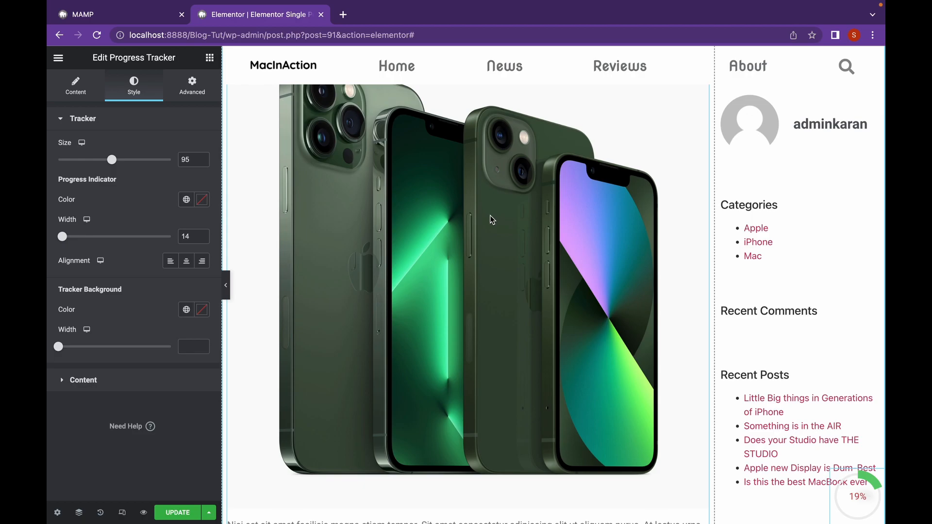